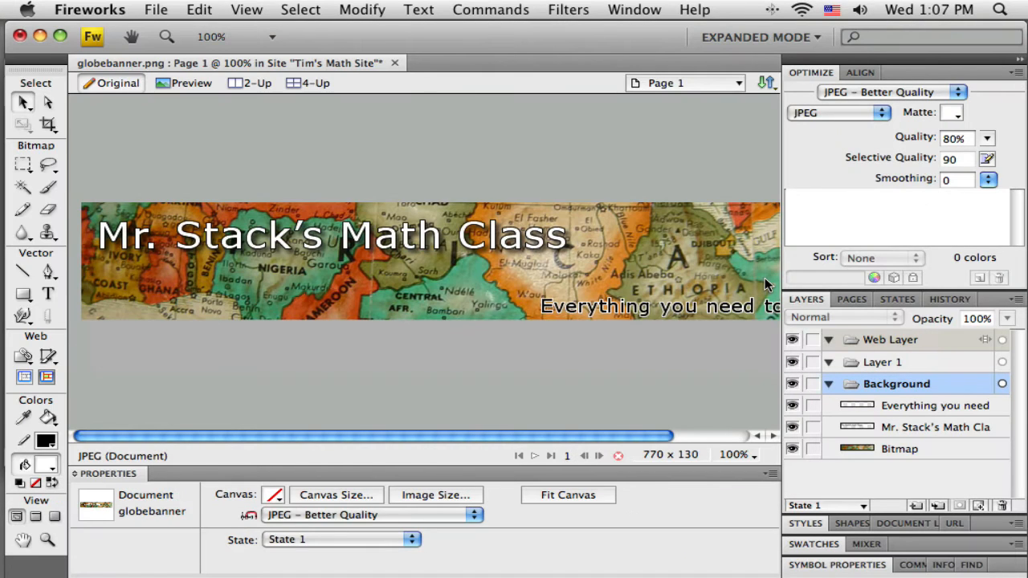
mouse_move(635, 398)
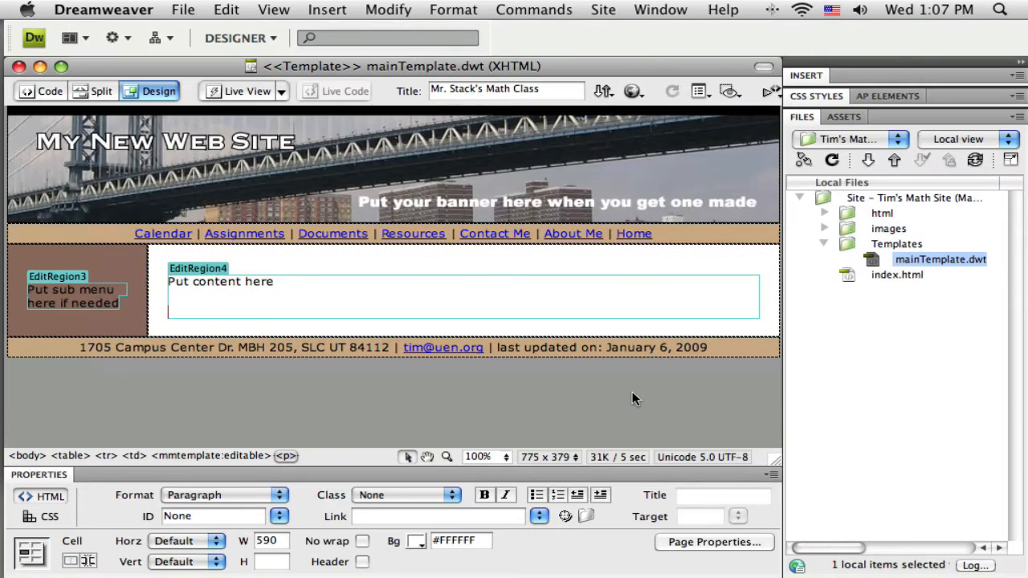
mouse_move(389, 88)
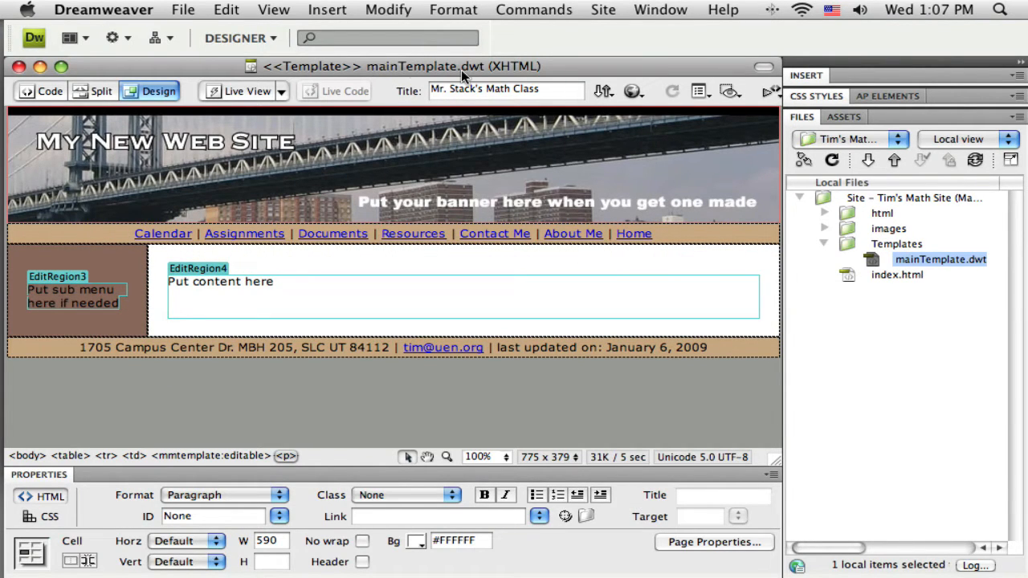
mouse_move(464, 132)
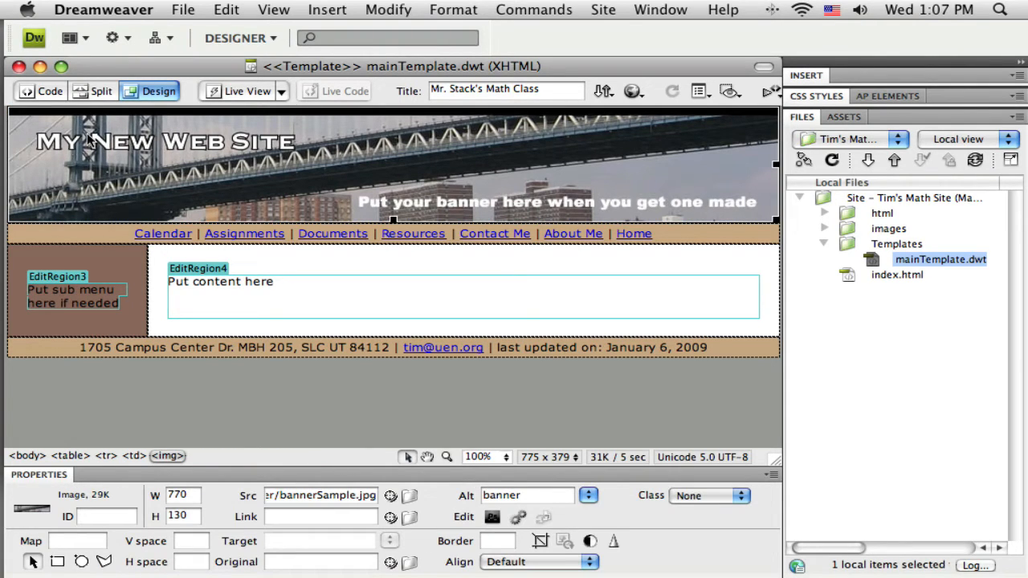
mouse_move(678, 153)
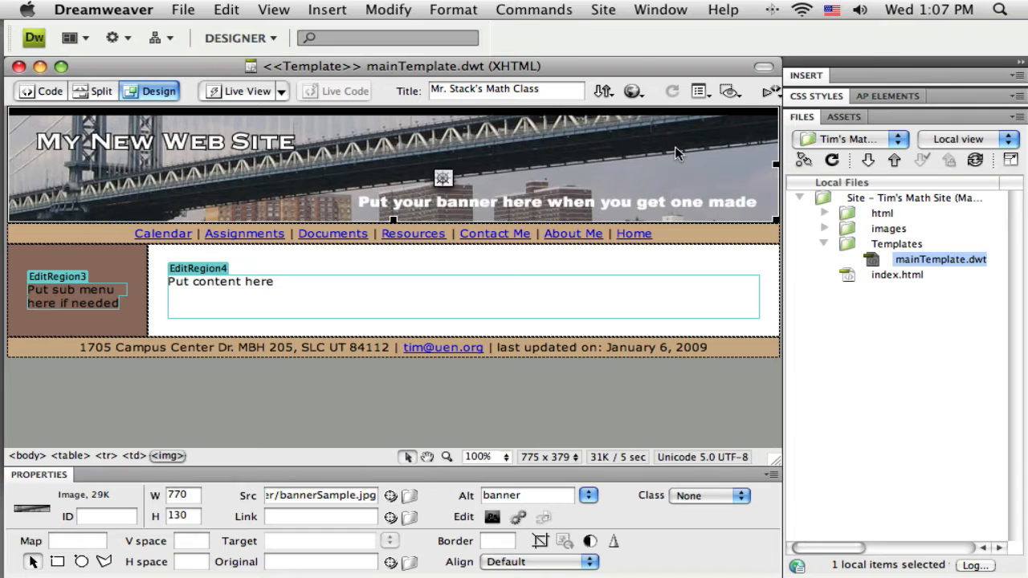
- Locate globebanner.jpg under images/banner and select the old bridge banner in the template
left_click(824, 245)
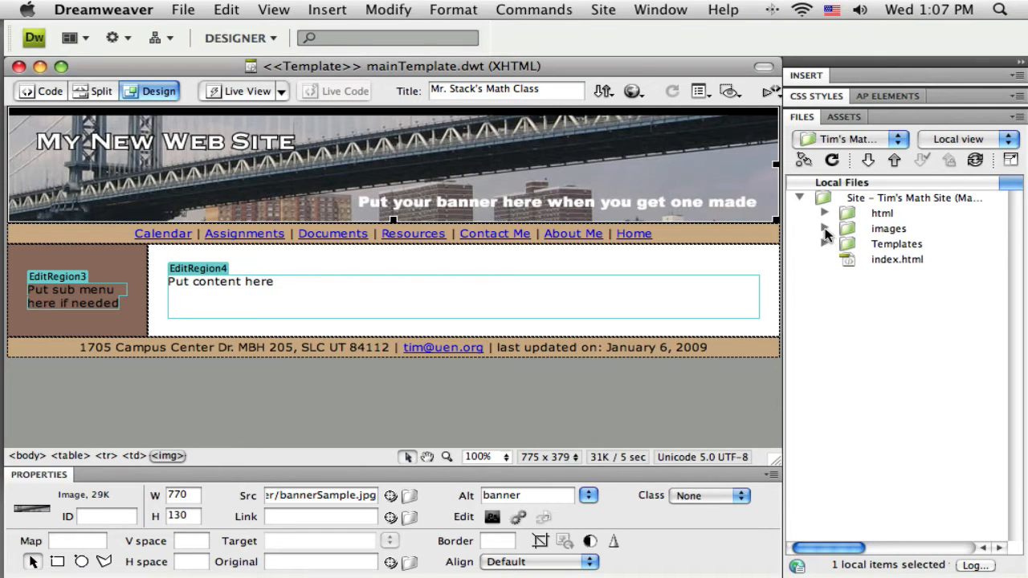
left_click(824, 228)
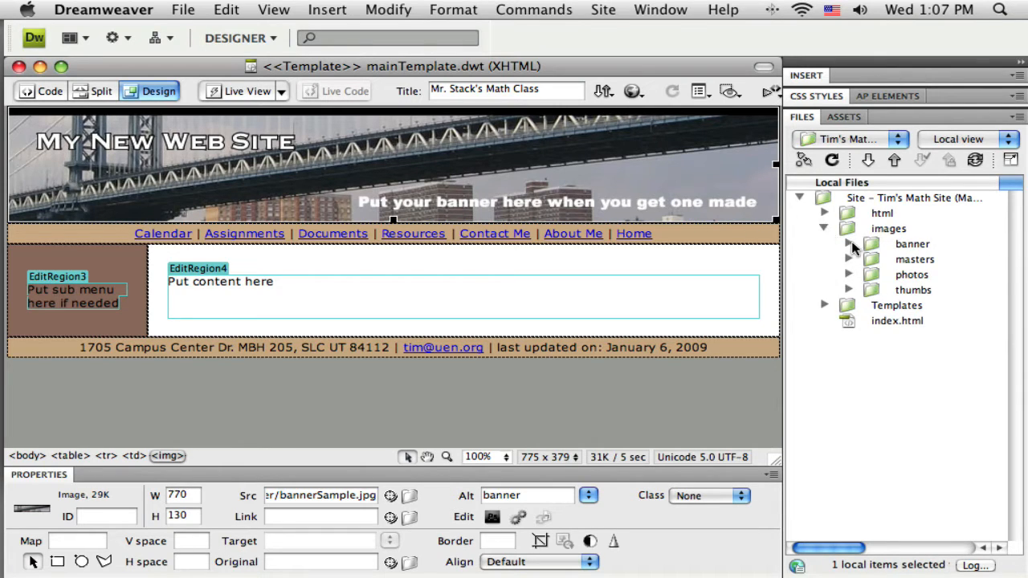
left_click(848, 245)
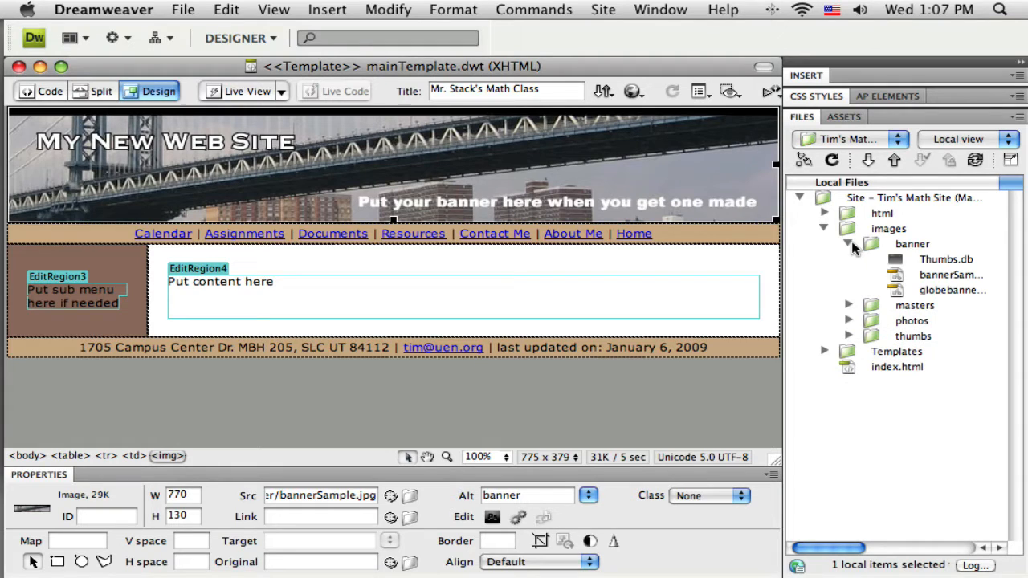
left_click(953, 289)
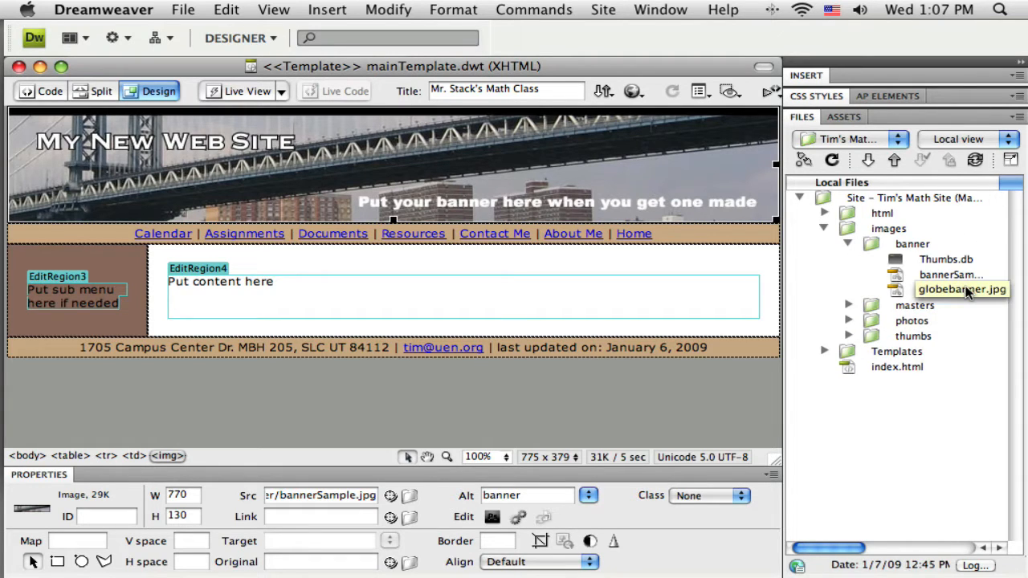
mouse_move(940, 299)
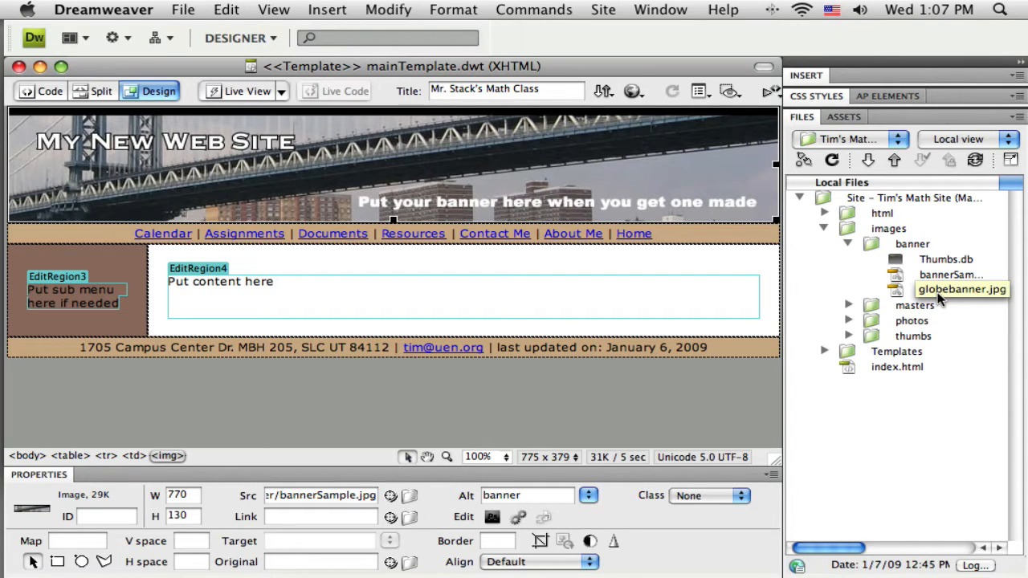
left_click(961, 289)
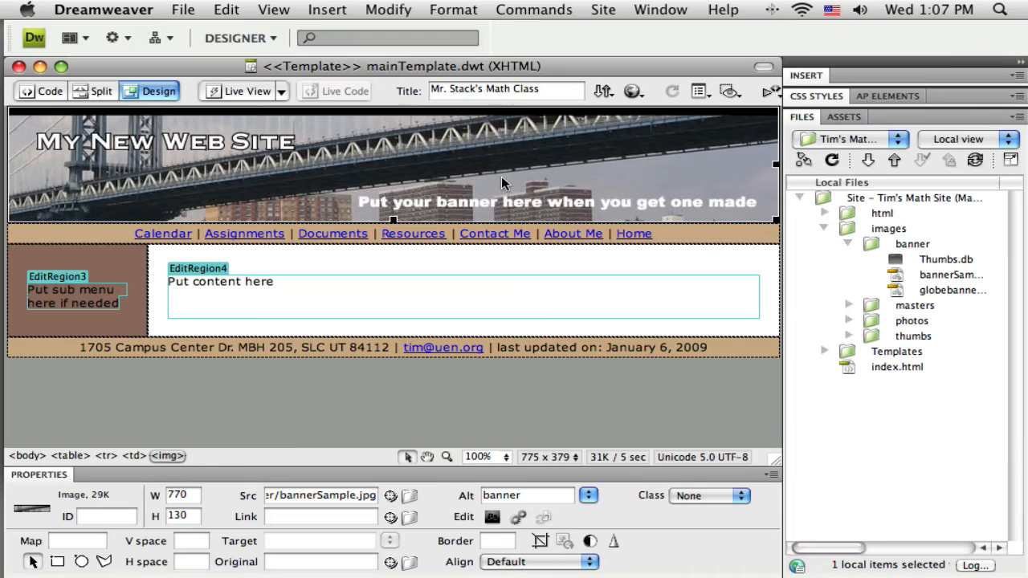
mouse_move(453, 183)
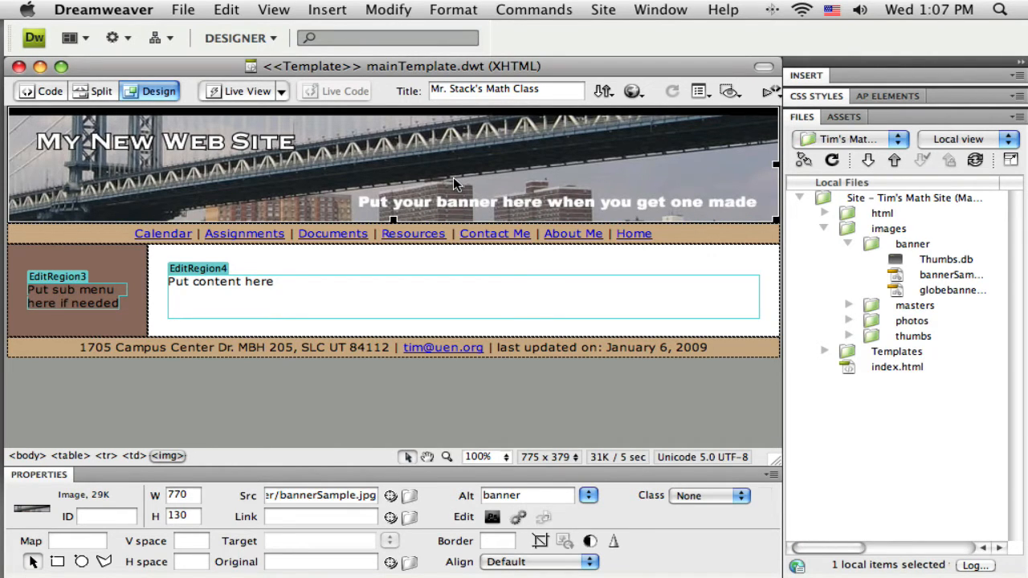
- Delete the bridge banner from the header and pick globebanner.jpg for placement
key("Delete")
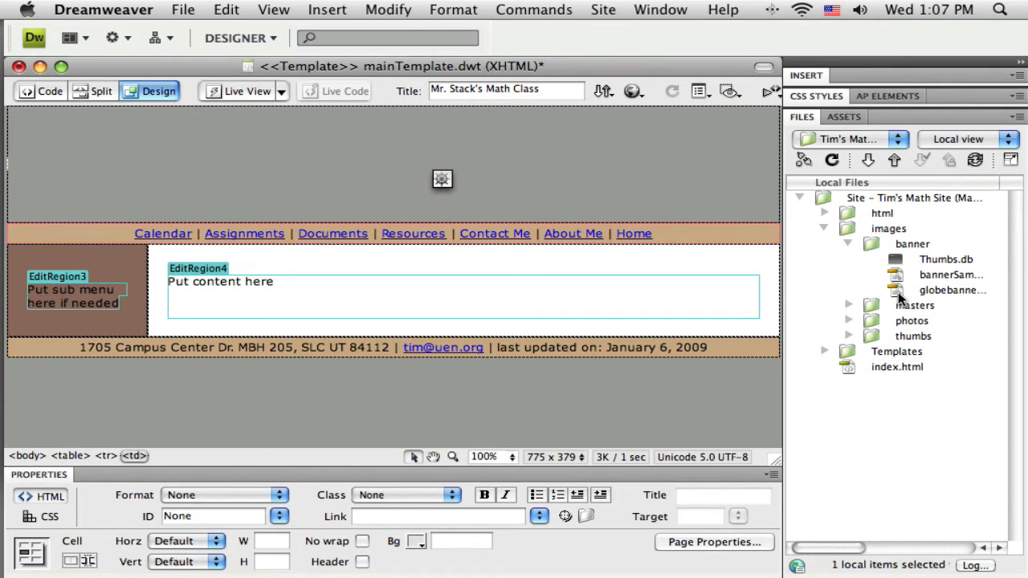
left_click(953, 289)
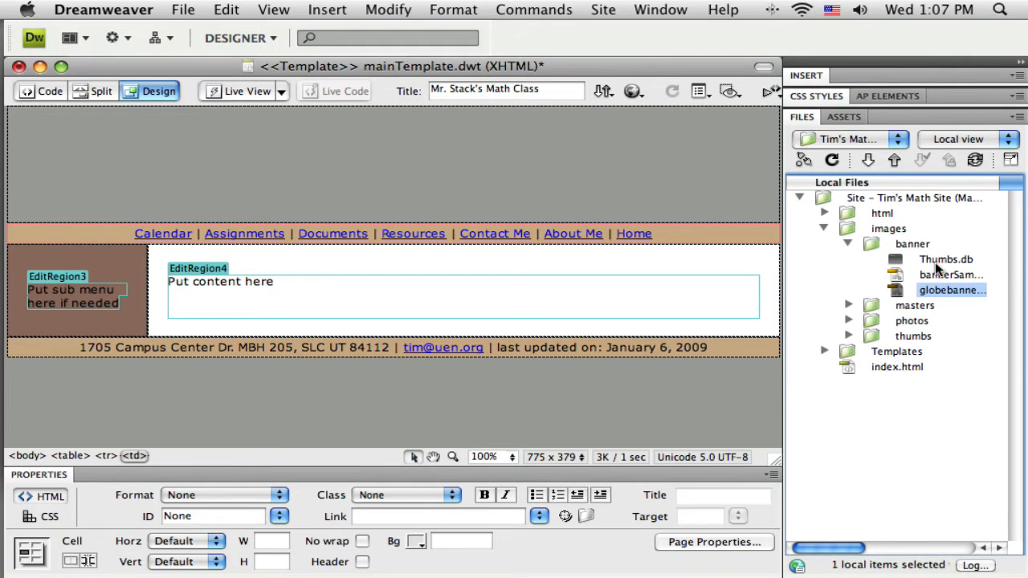
mouse_move(908, 307)
type("Mr.")
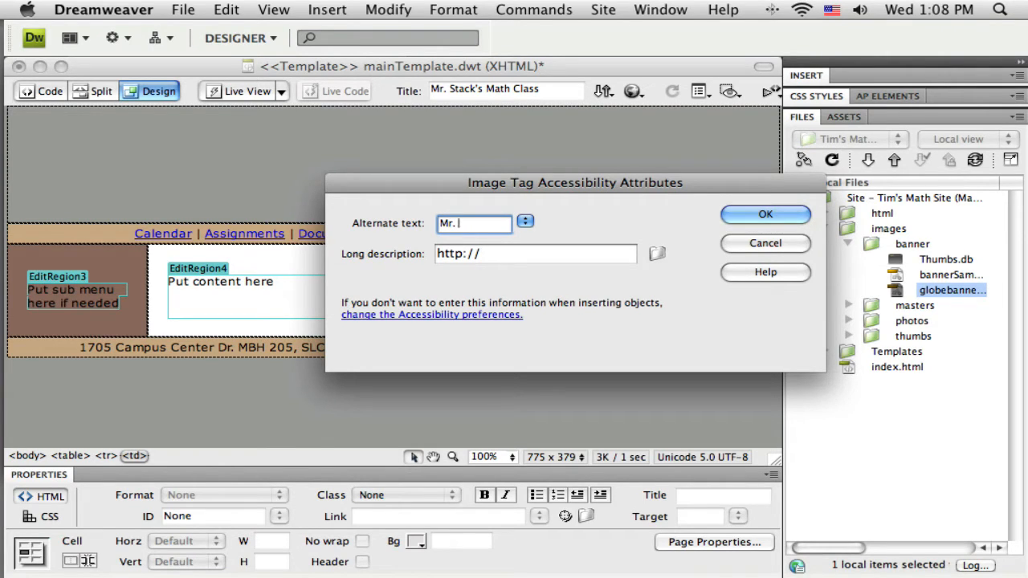
- Insert the globe banner with alternate text "Mr. Stack's Math Class"
type("Stack")
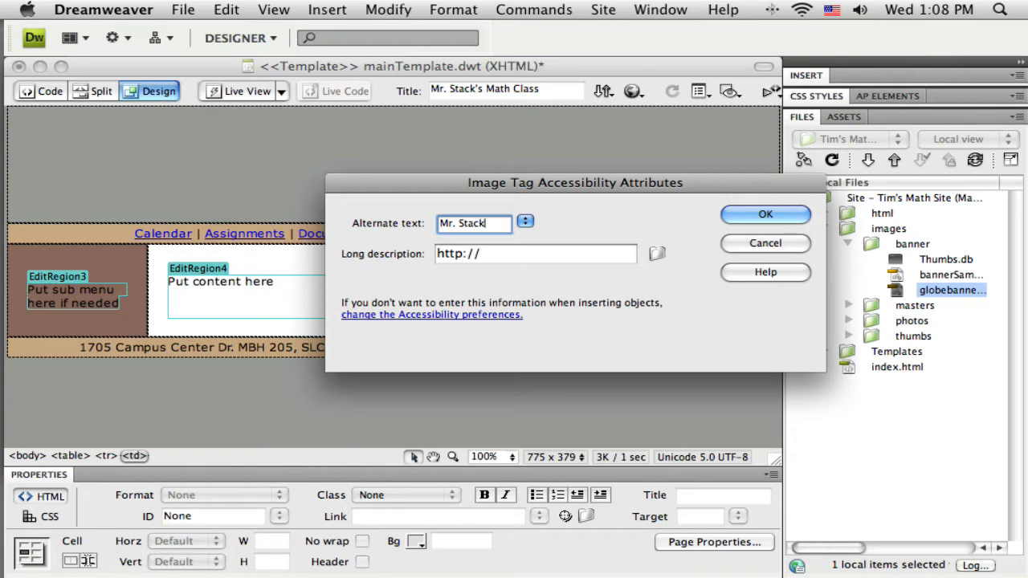
type("'s Math Class")
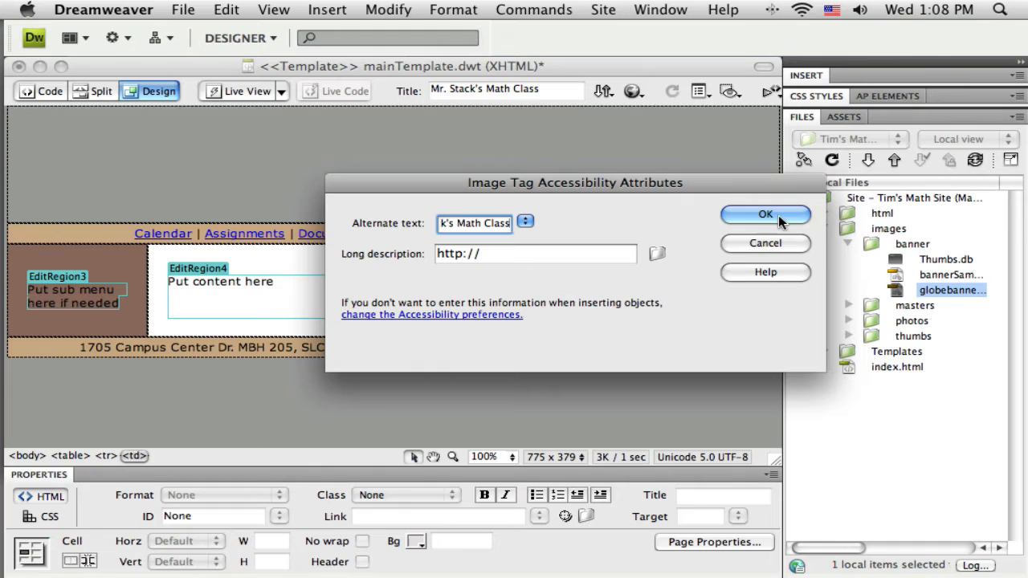
left_click(764, 215)
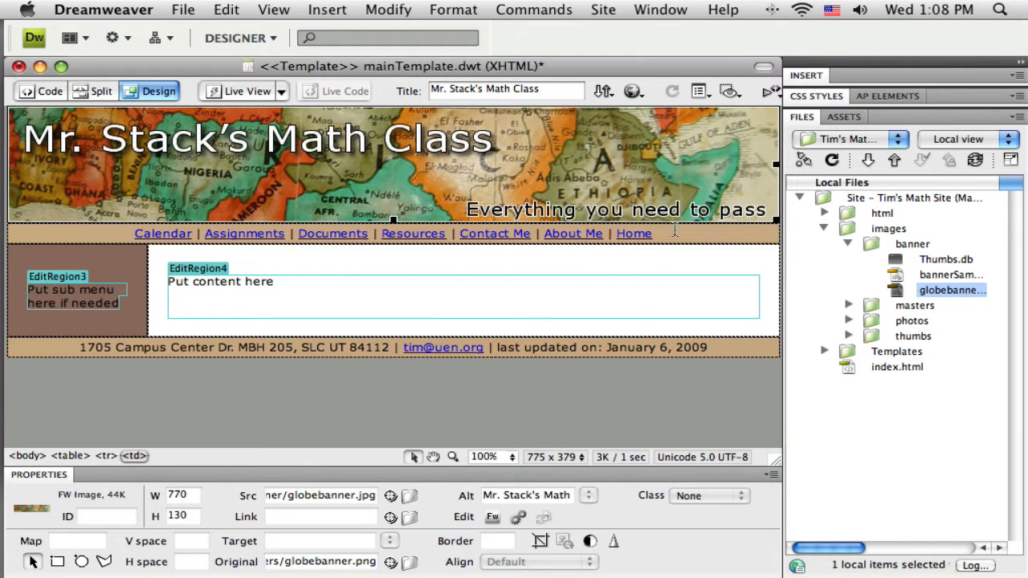
mouse_move(338, 143)
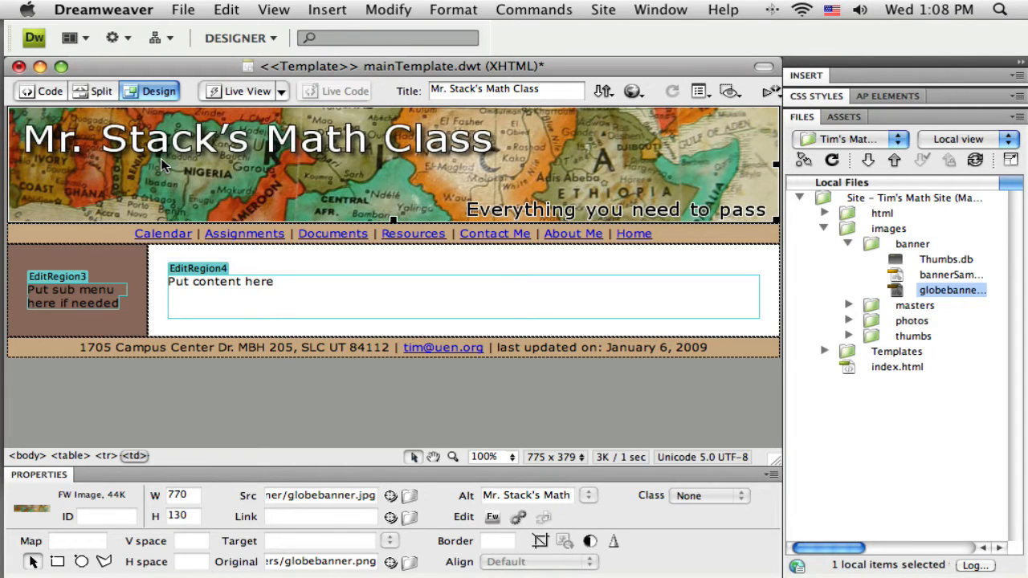
mouse_move(320, 254)
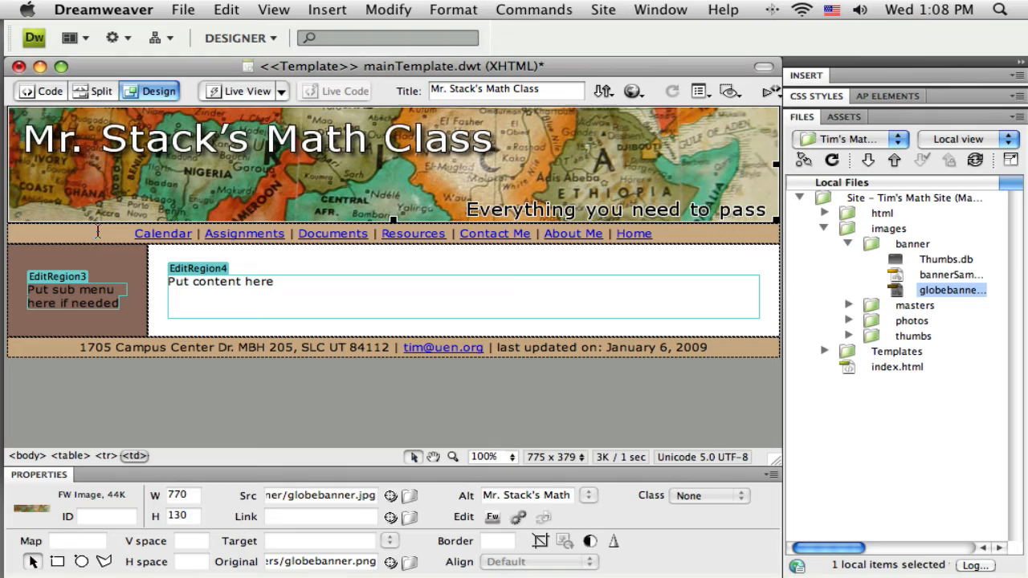
- Give the navigation row and footer an olive #888954 background and begin recolouring the sidebar
left_click(164, 235)
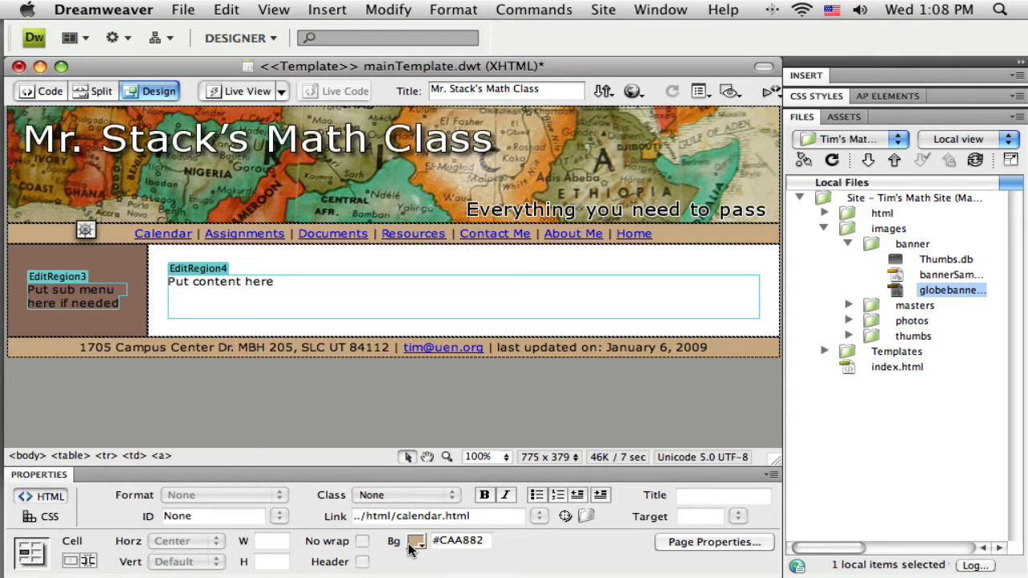
mouse_move(415, 540)
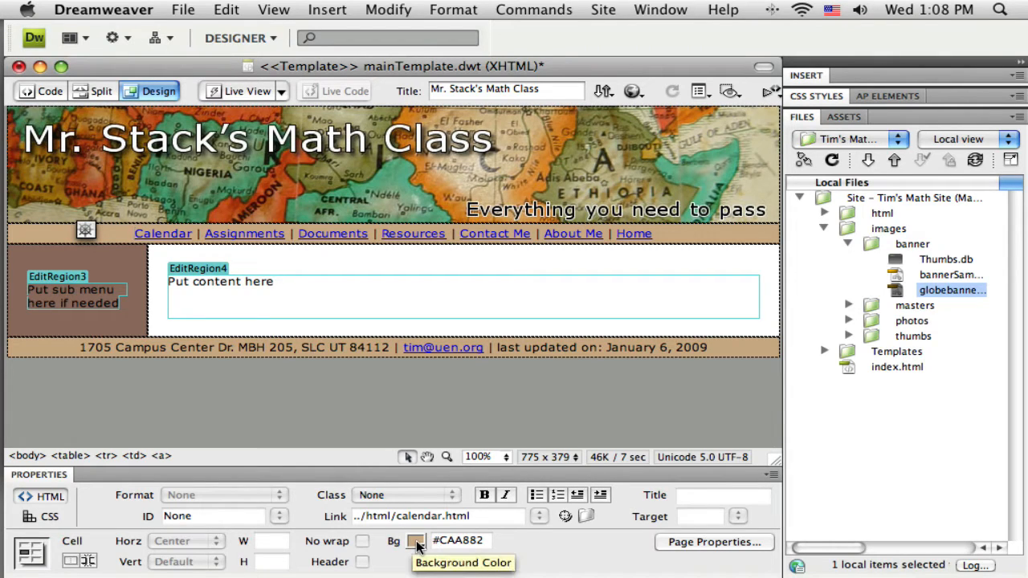
left_click(415, 539)
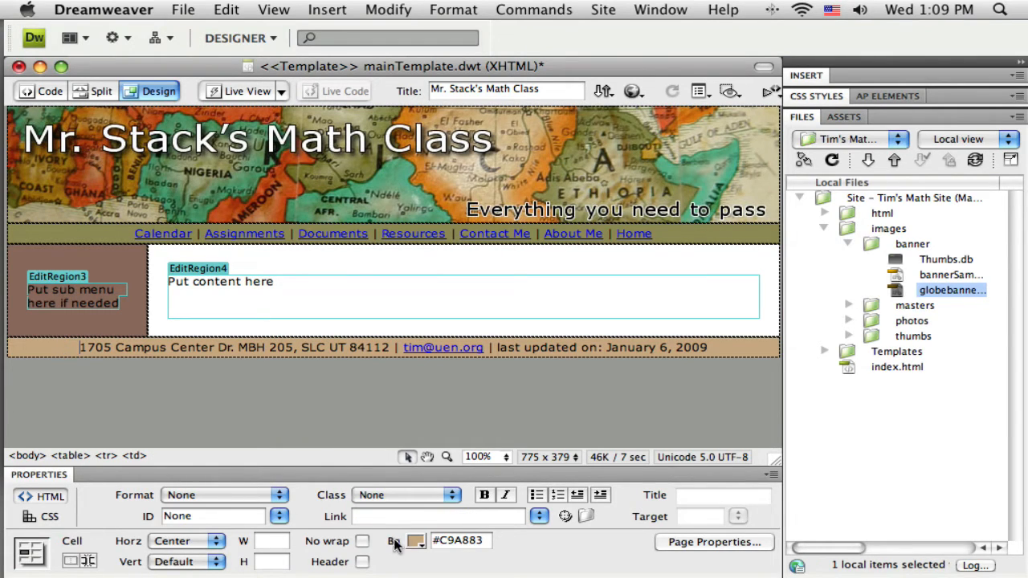
left_click(415, 540)
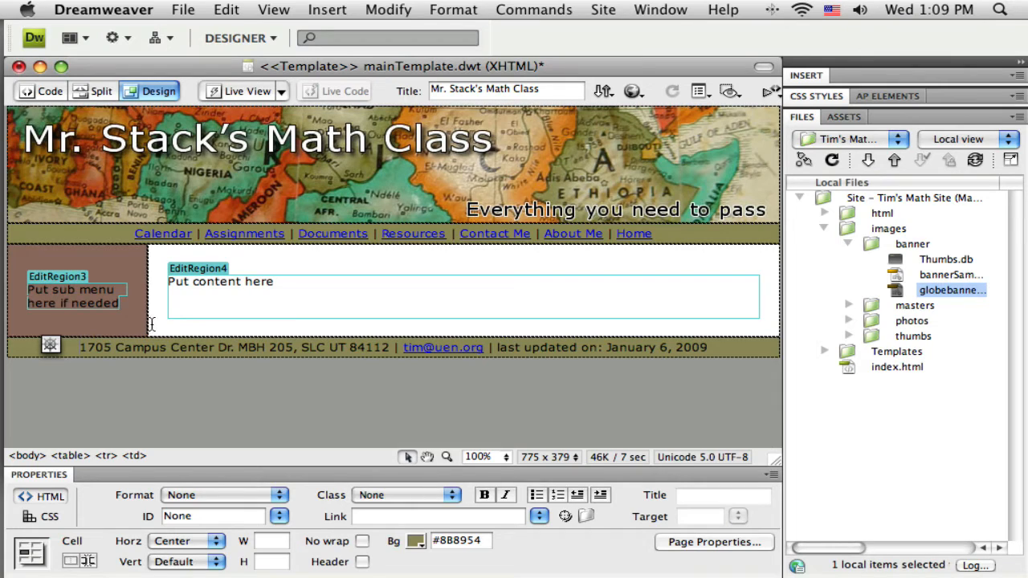
mouse_move(151, 322)
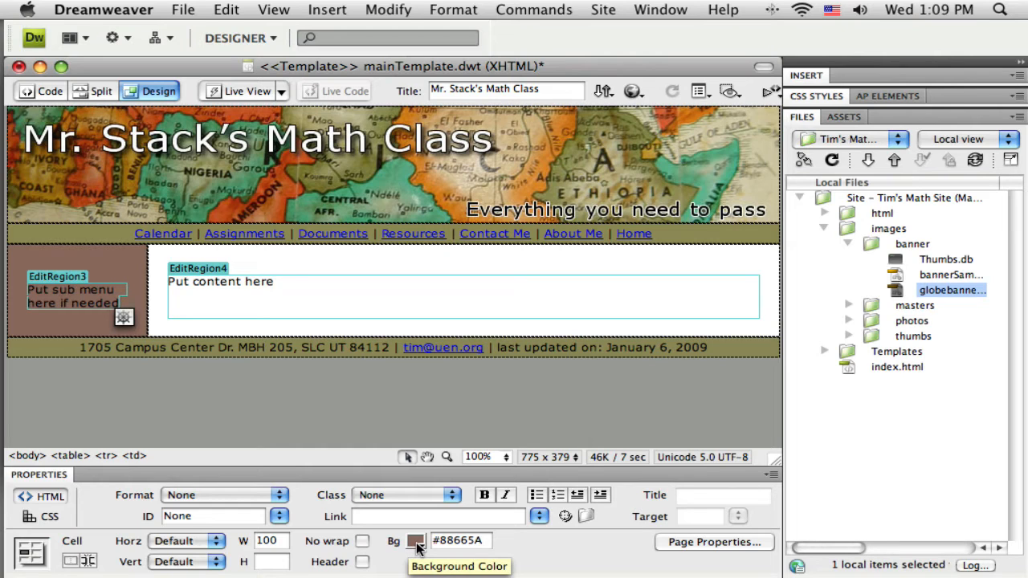
left_click(415, 540)
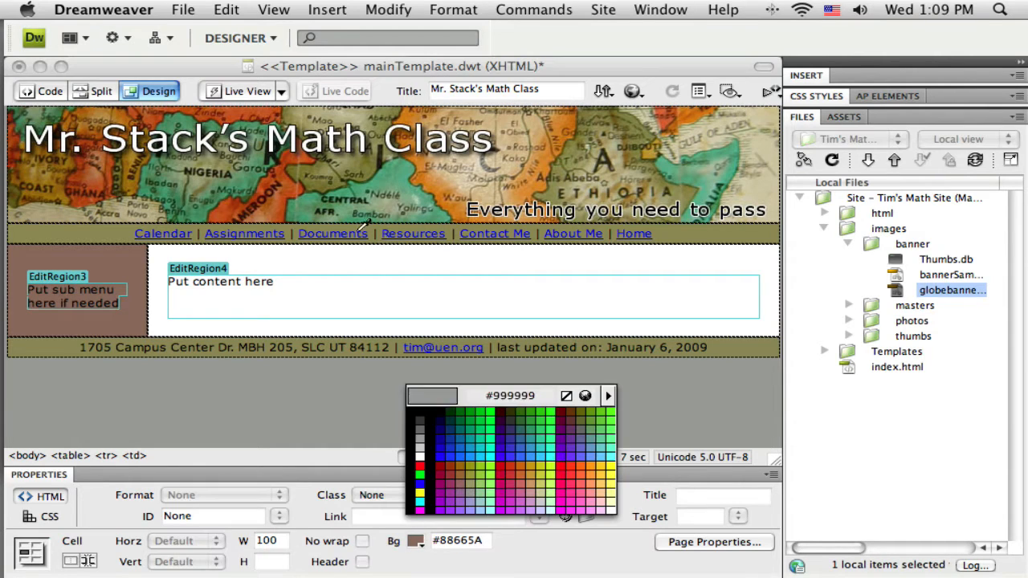
mouse_move(517, 190)
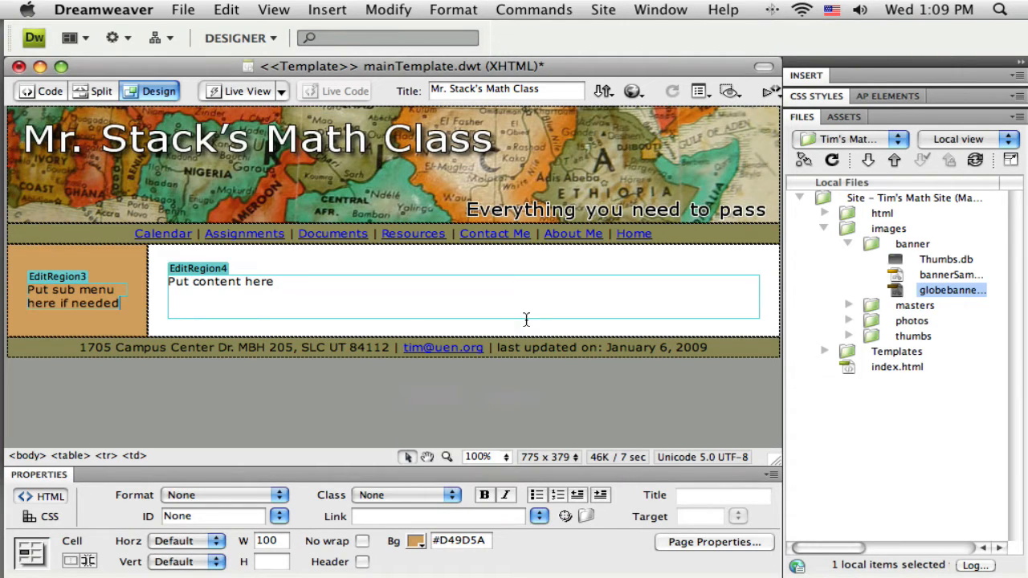
mouse_move(244, 308)
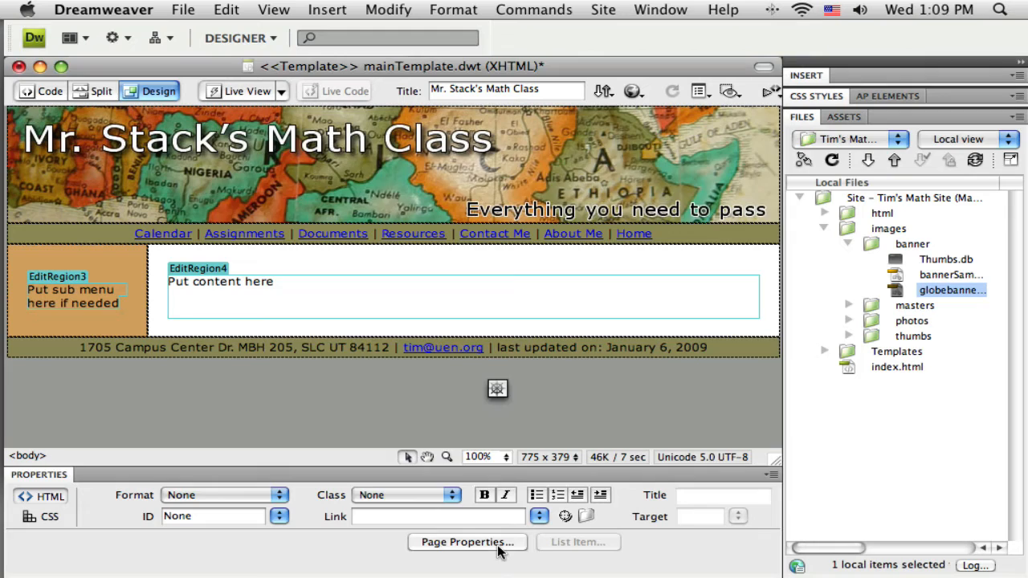
- Set the page background colour to tan #CFC6A5 in Page Properties
left_click(466, 543)
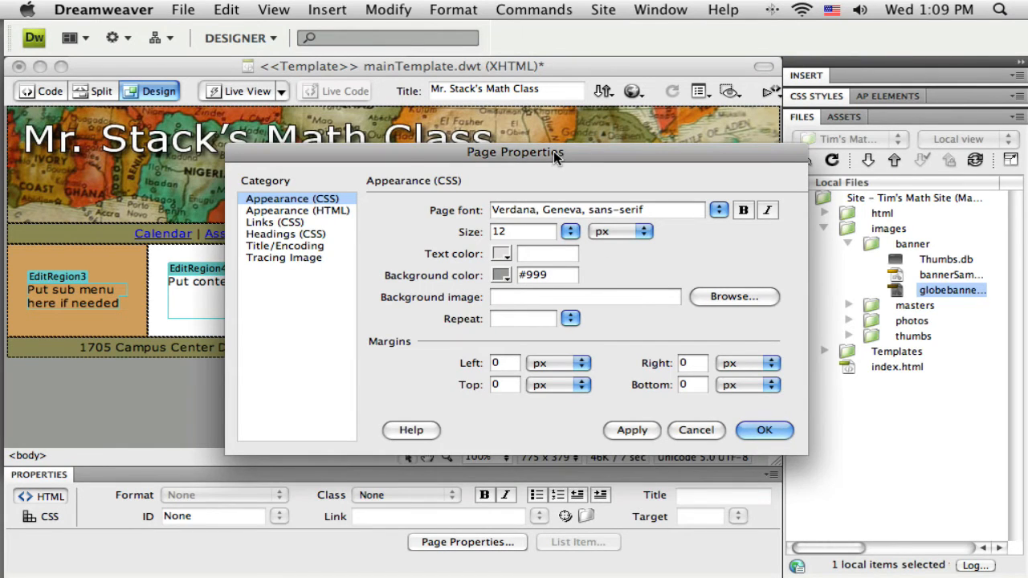
left_click_drag(516, 151, 778, 270)
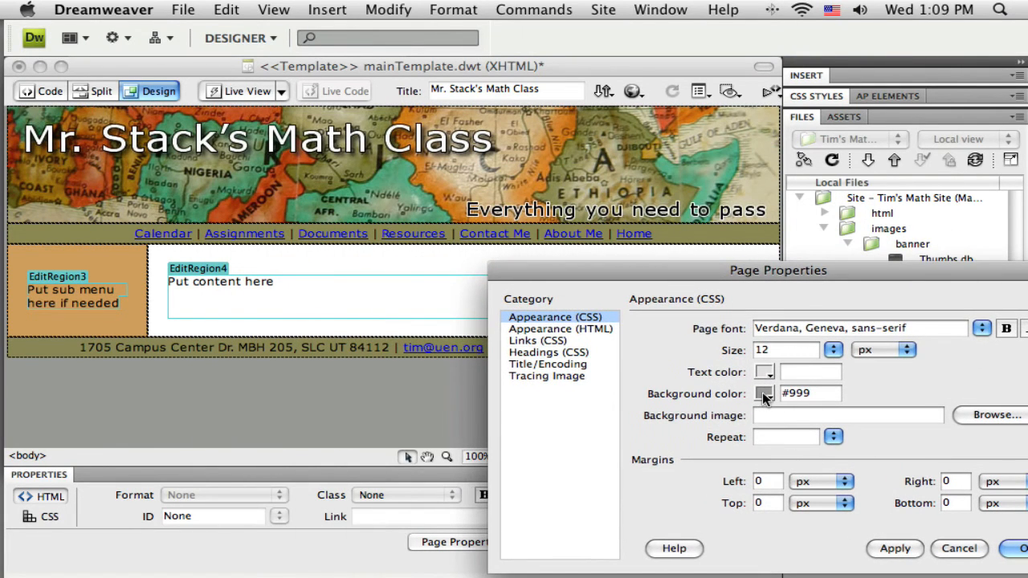
left_click(763, 392)
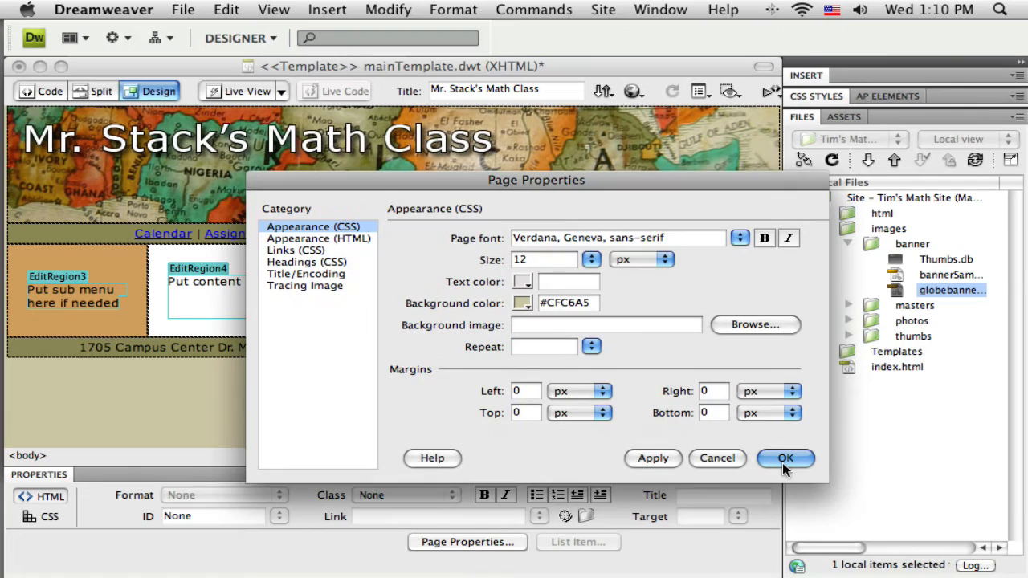
left_click(784, 458)
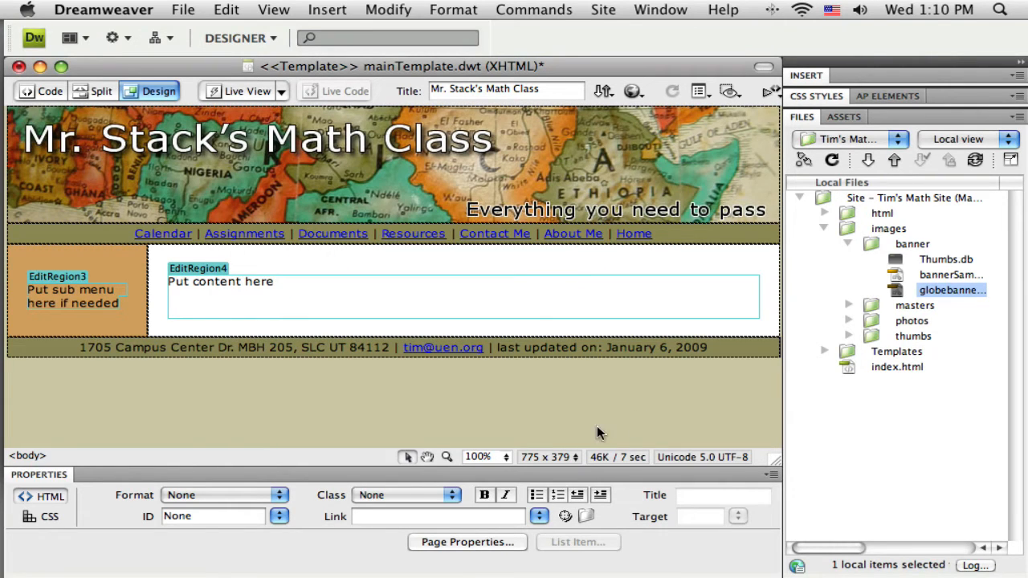
- Preview the restyled template in the browser
left_click(633, 90)
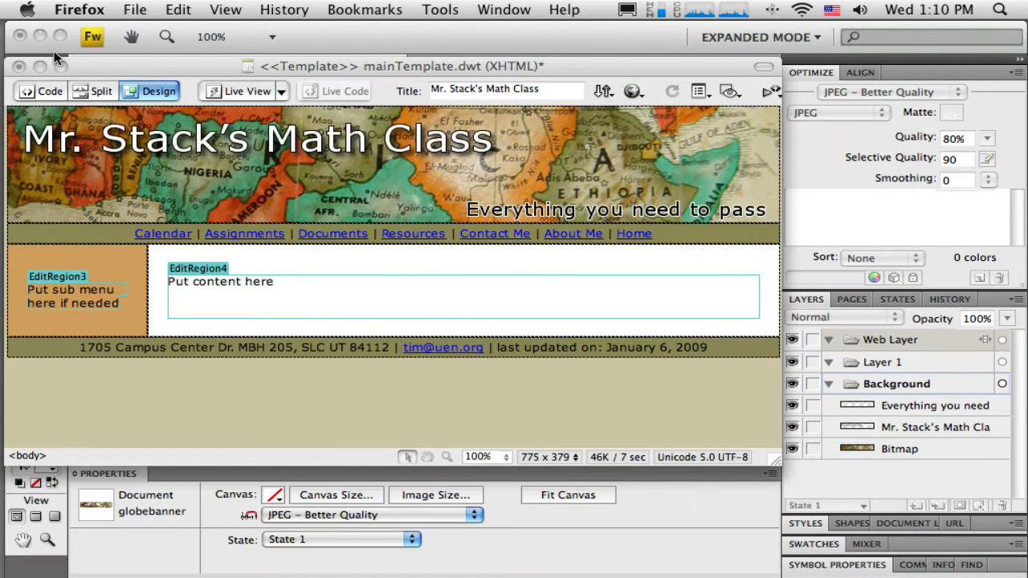
mouse_move(643, 86)
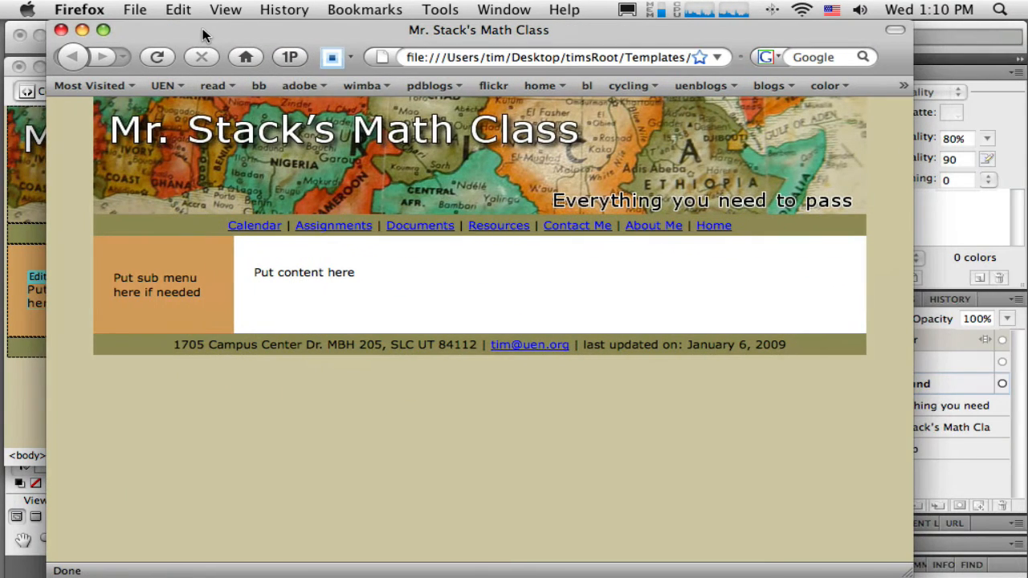
mouse_move(228, 331)
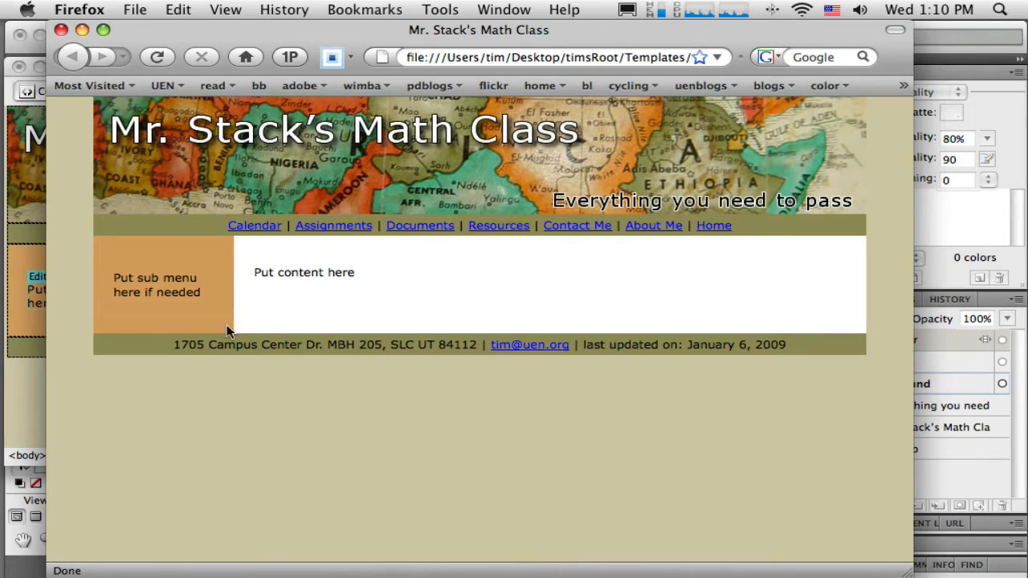
mouse_move(137, 267)
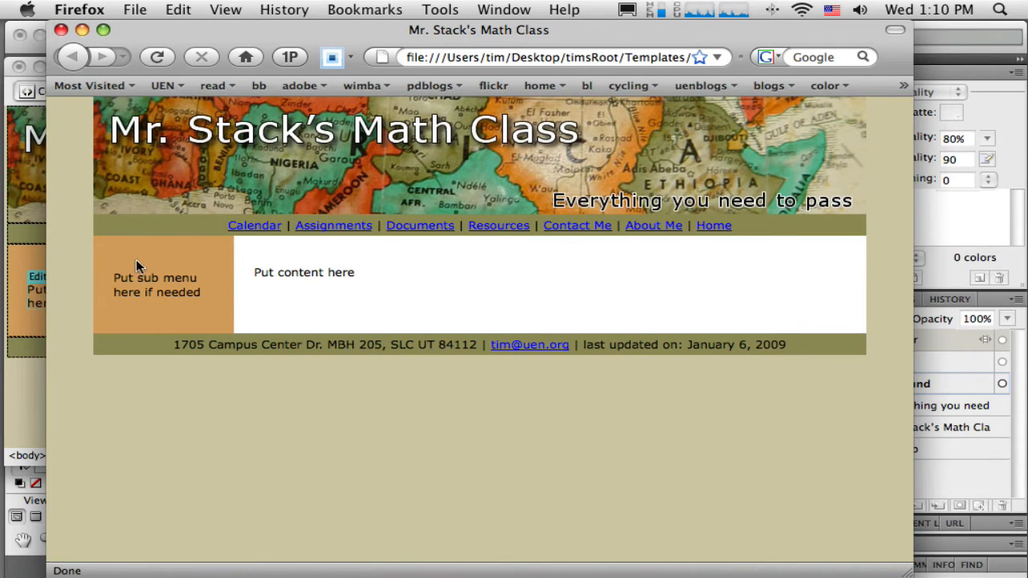
mouse_move(116, 90)
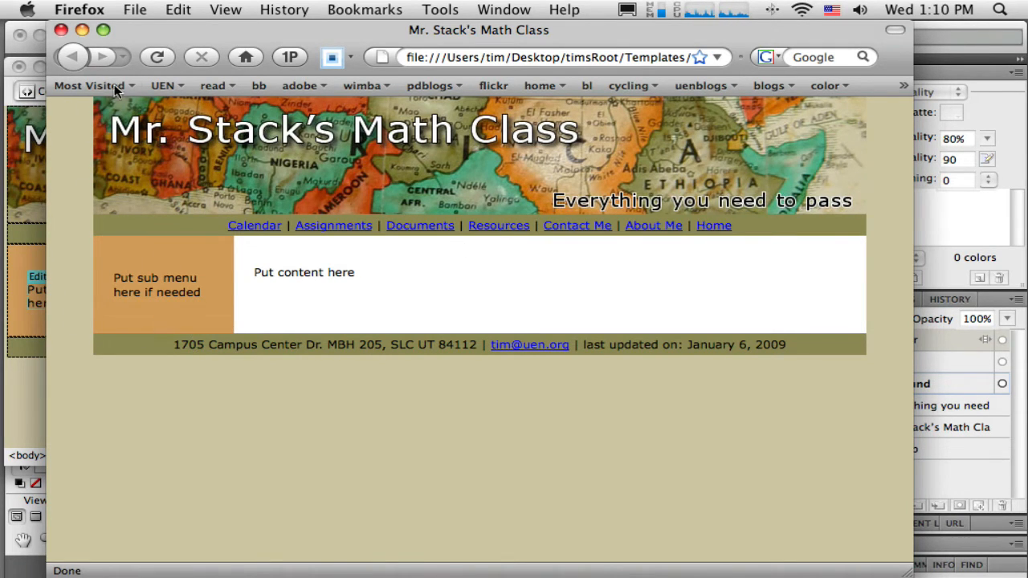
mouse_move(139, 81)
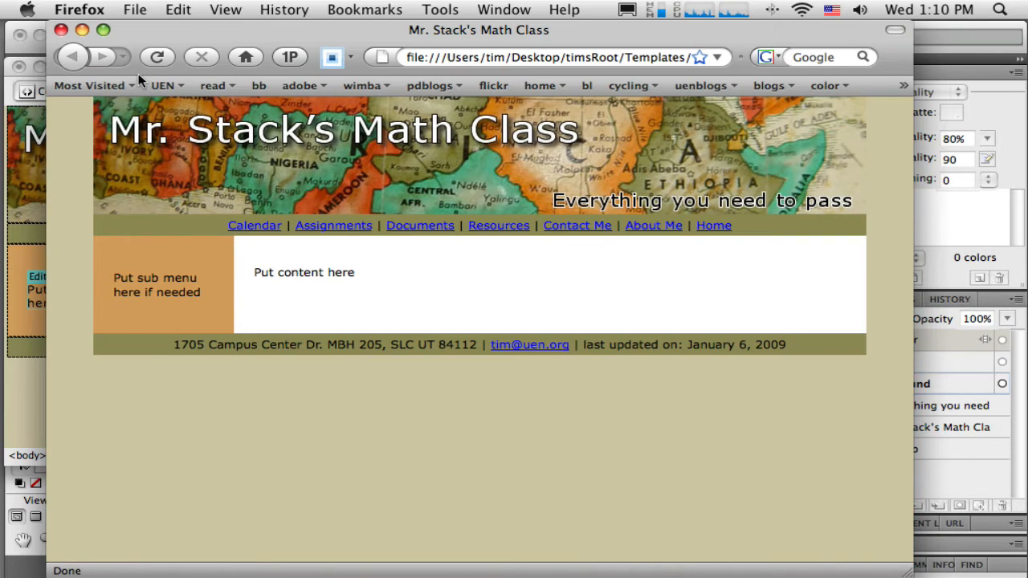
mouse_move(335, 148)
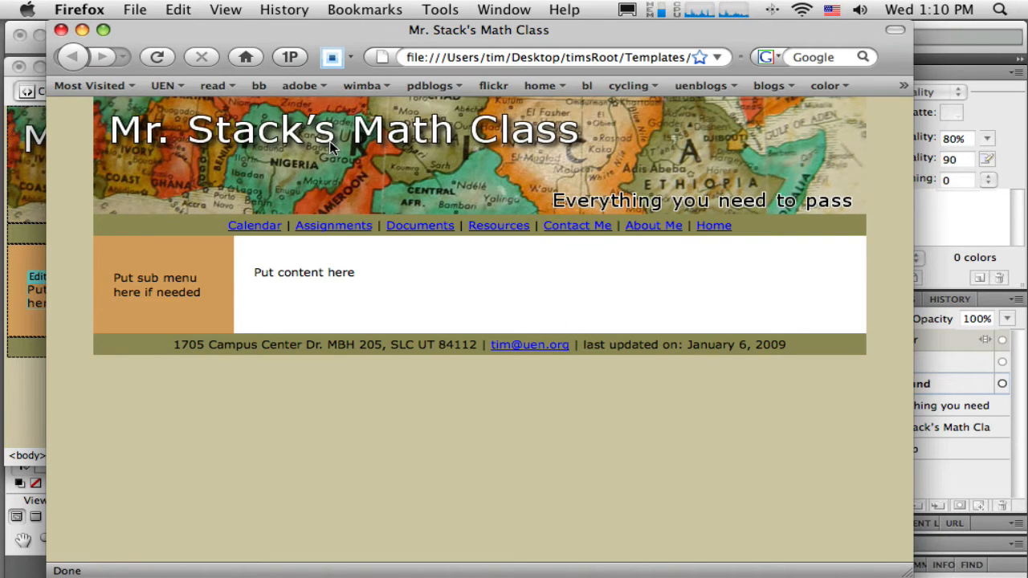
mouse_move(379, 160)
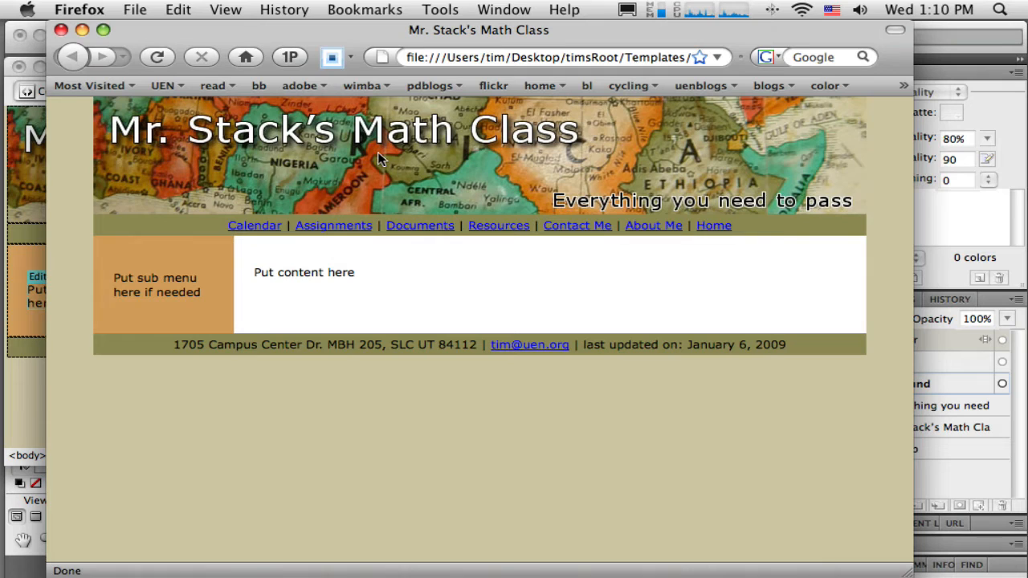
mouse_move(434, 169)
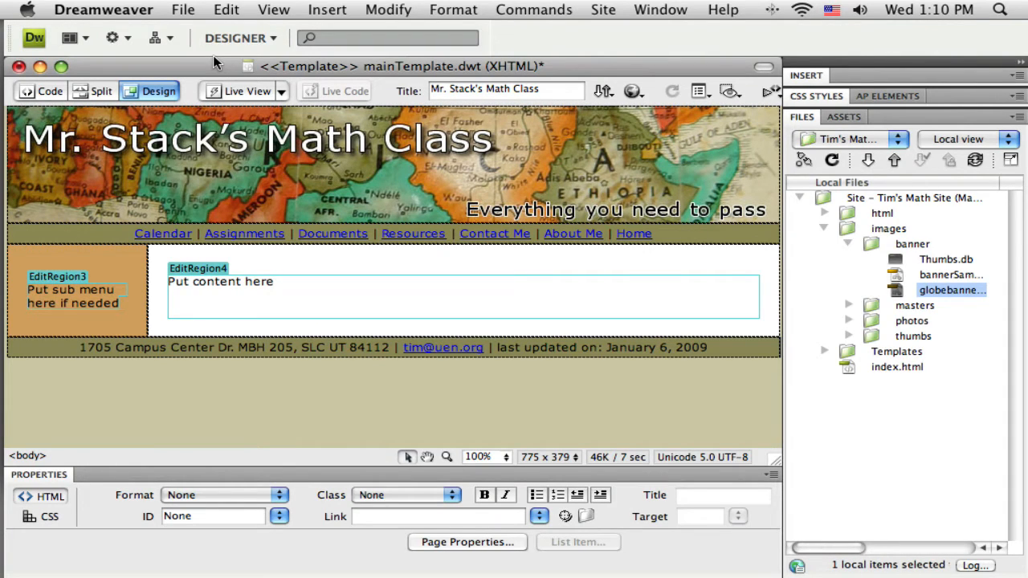
mouse_move(174, 19)
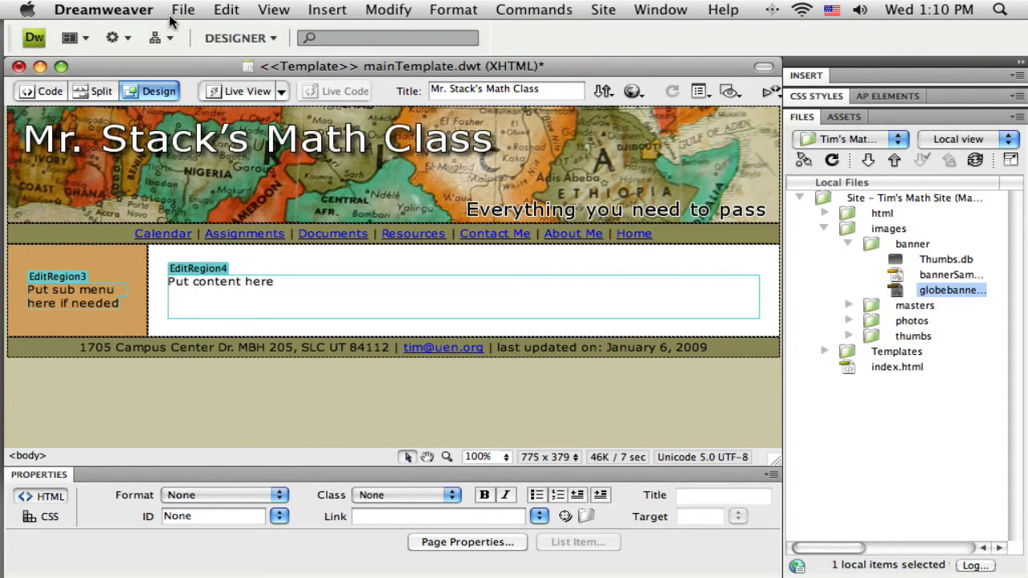
- Save the template and update all seven dependent pages, then close the report
left_click(183, 10)
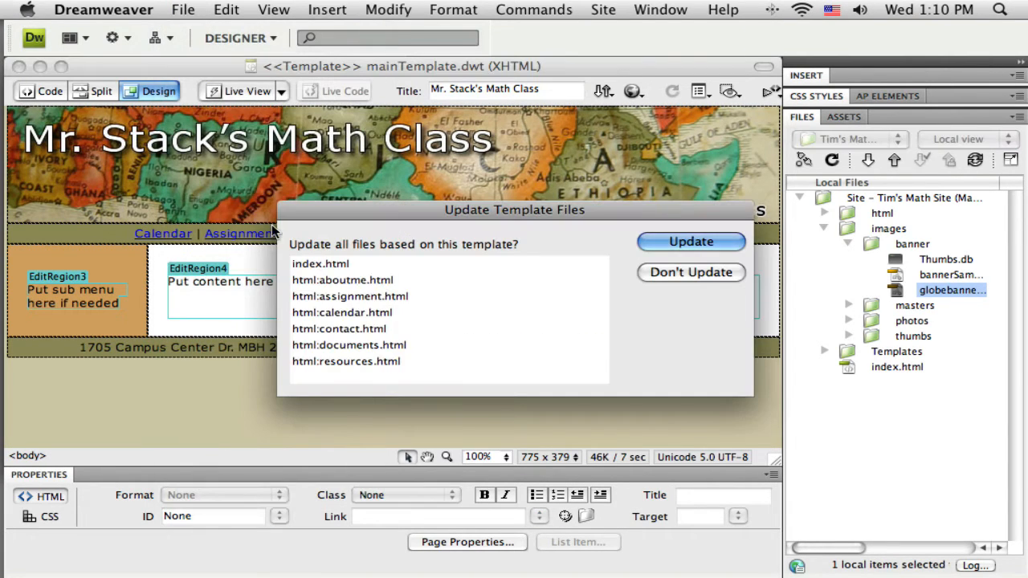
mouse_move(336, 254)
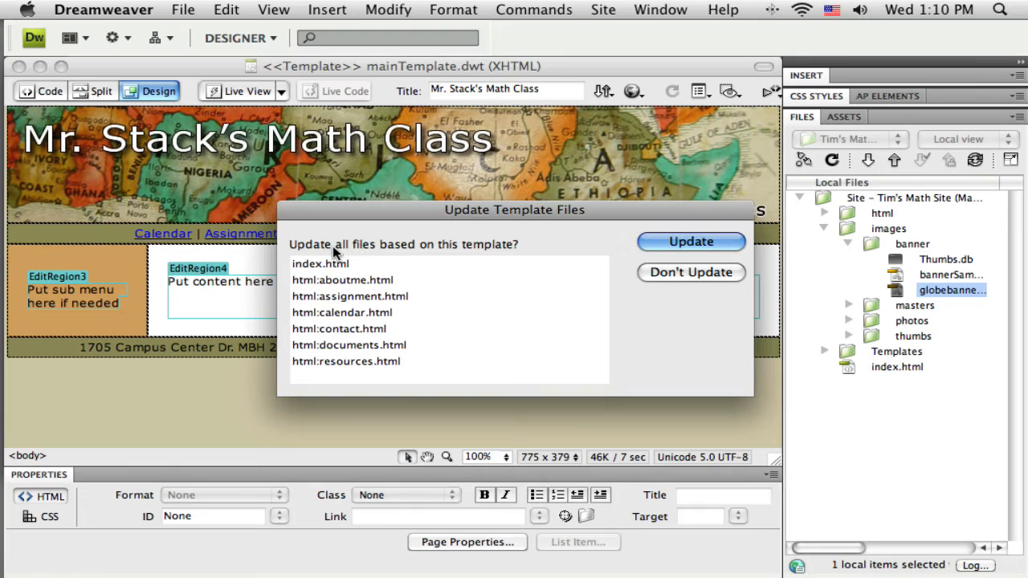
mouse_move(341, 378)
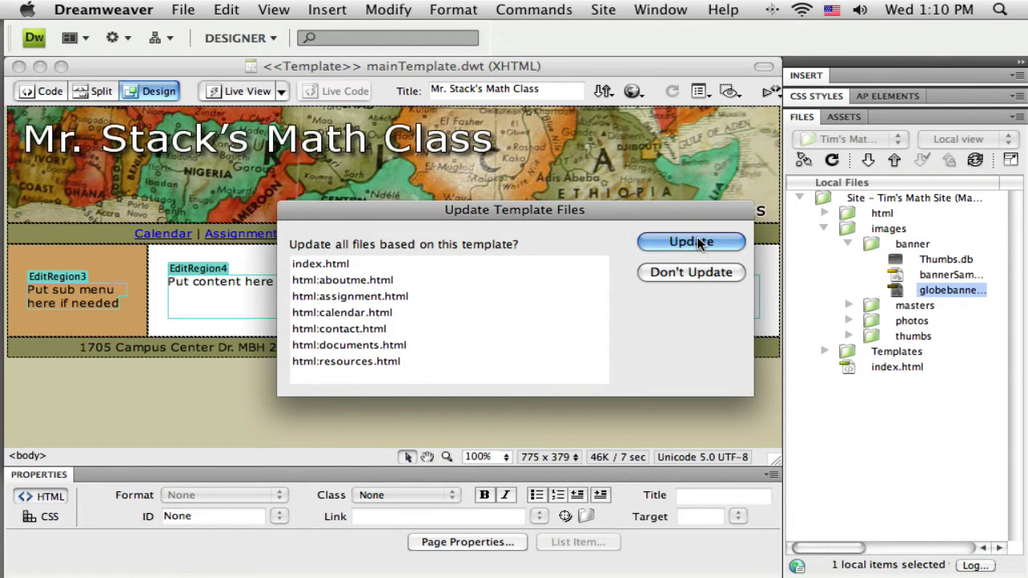
left_click(691, 241)
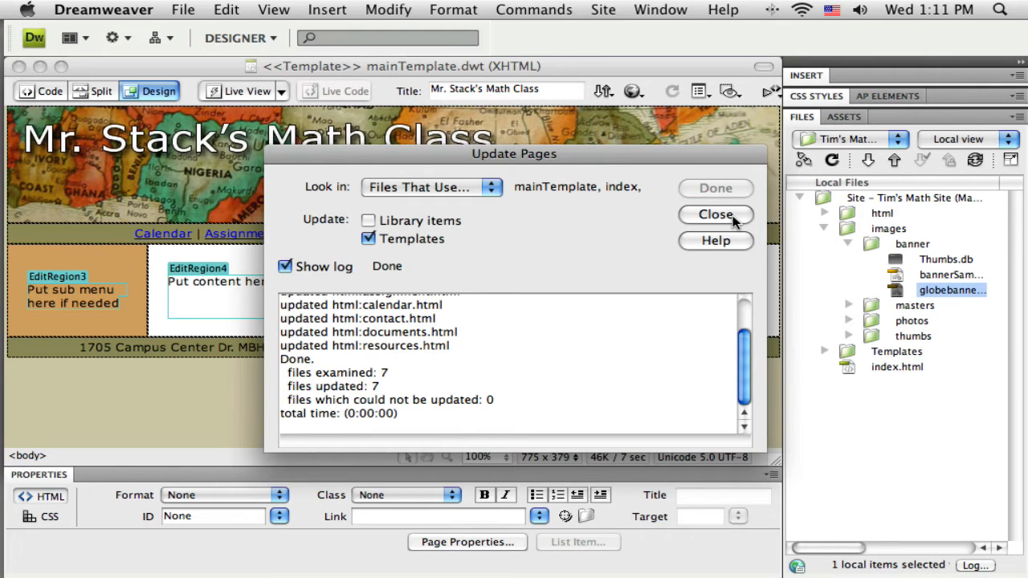
left_click(715, 216)
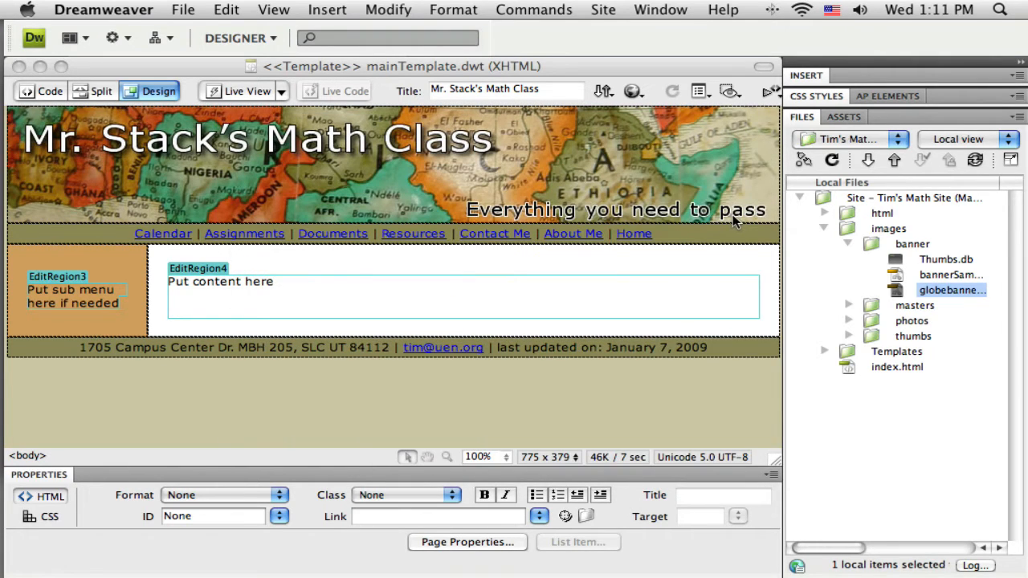
- Preview in Firefox and check the Calendar, Assignments, Documents, Contact and Home pages
left_click(633, 90)
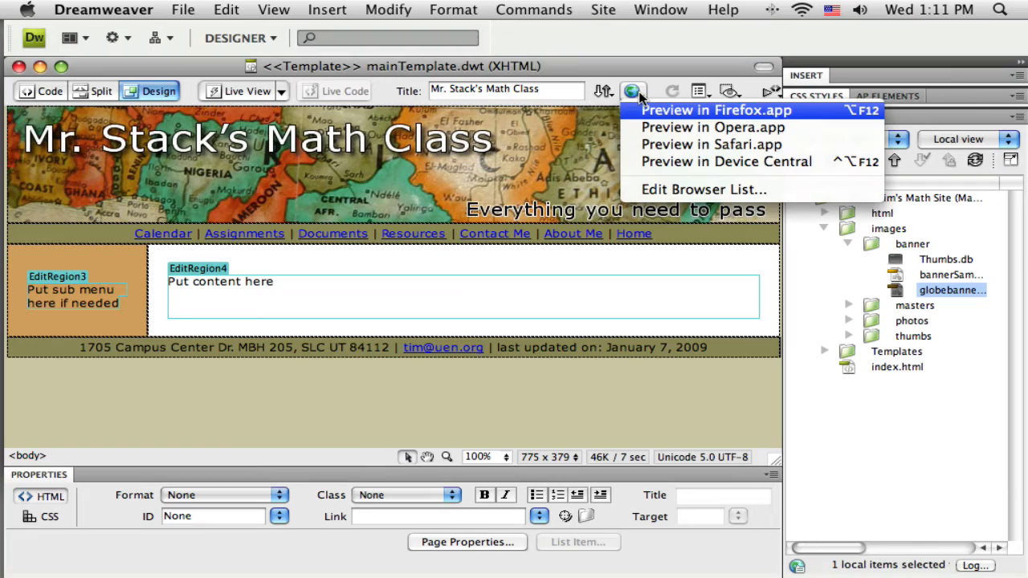
left_click(708, 109)
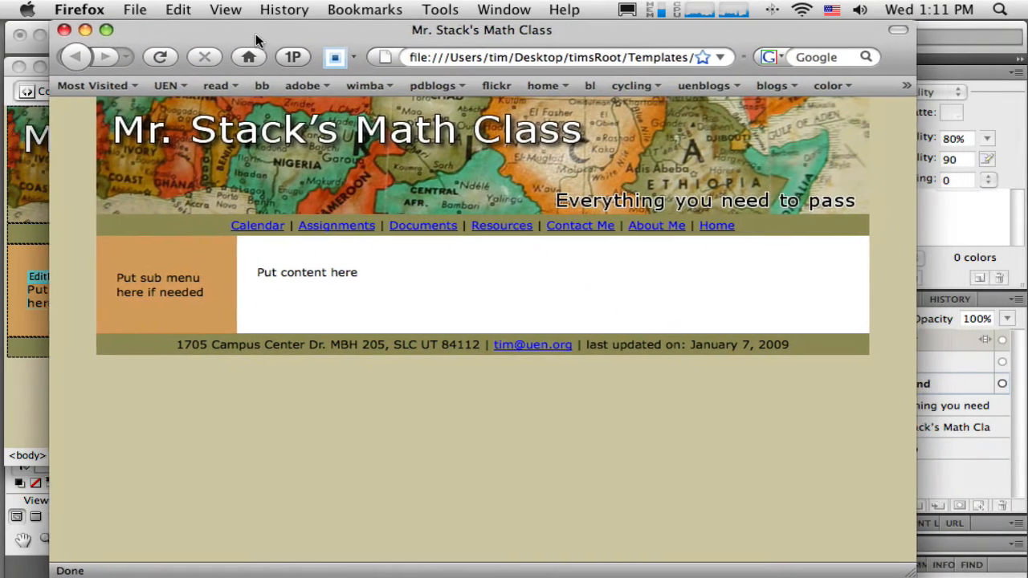
left_click(257, 225)
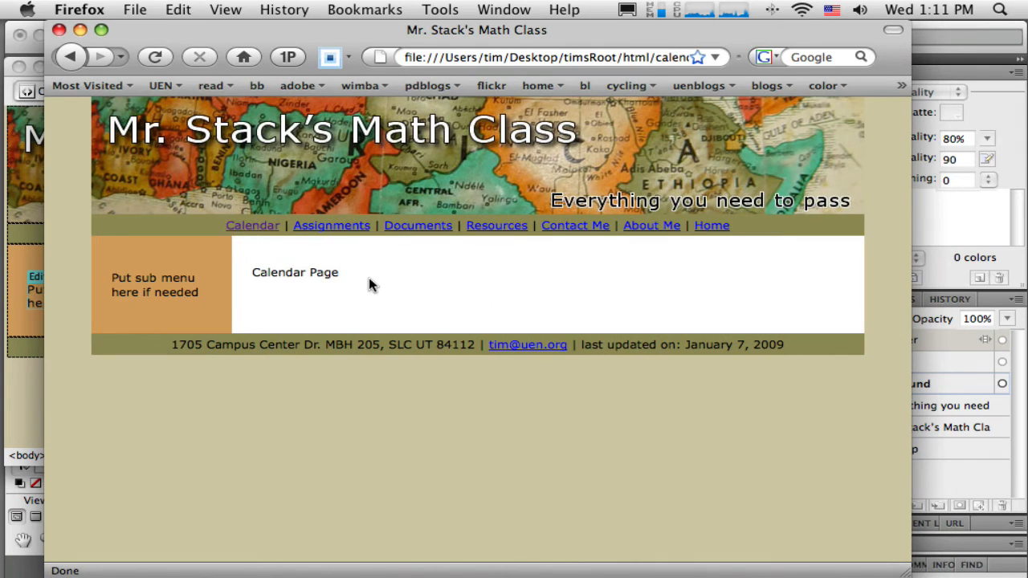
left_click(331, 225)
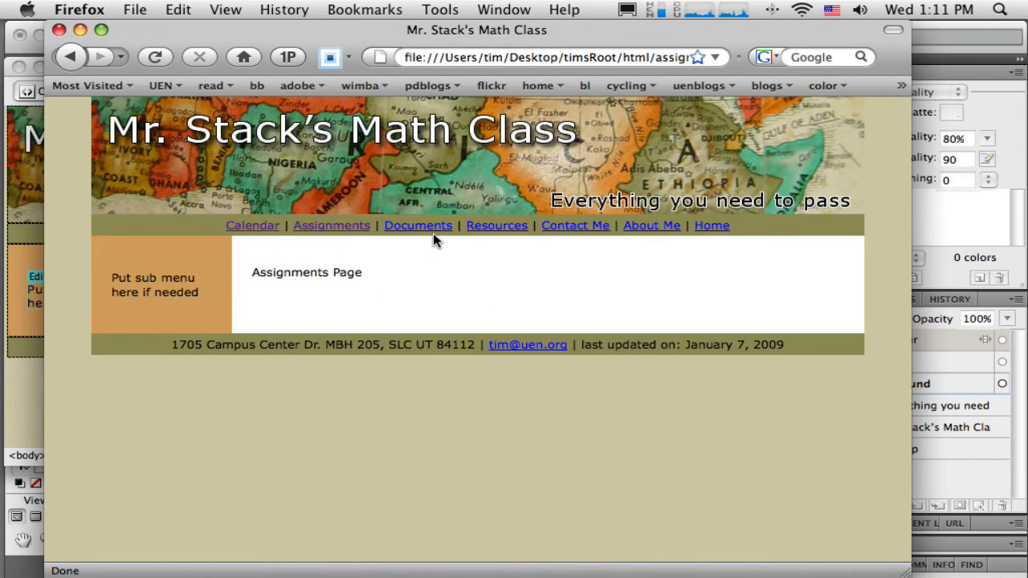
left_click(418, 224)
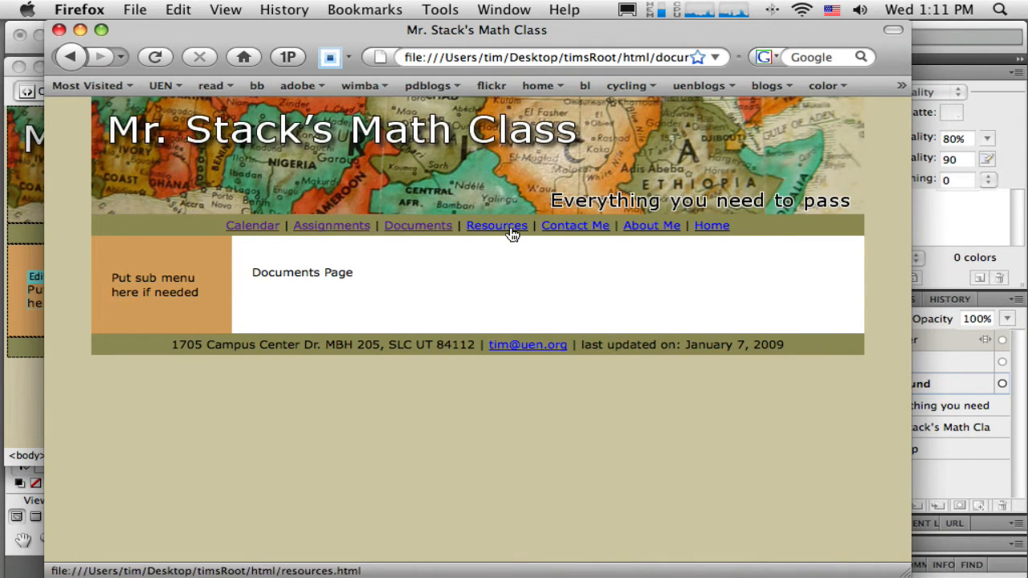
left_click(575, 225)
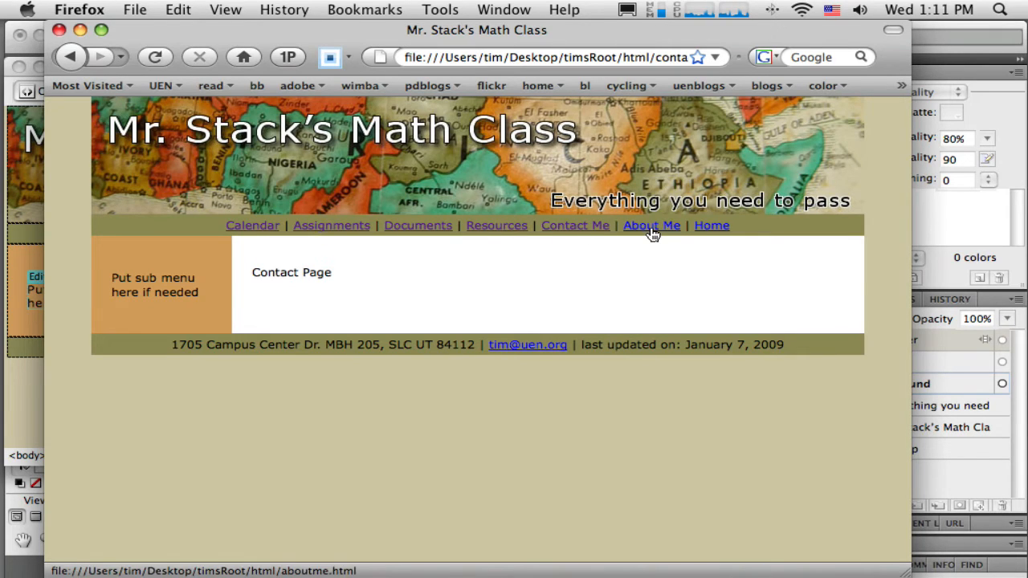
left_click(711, 225)
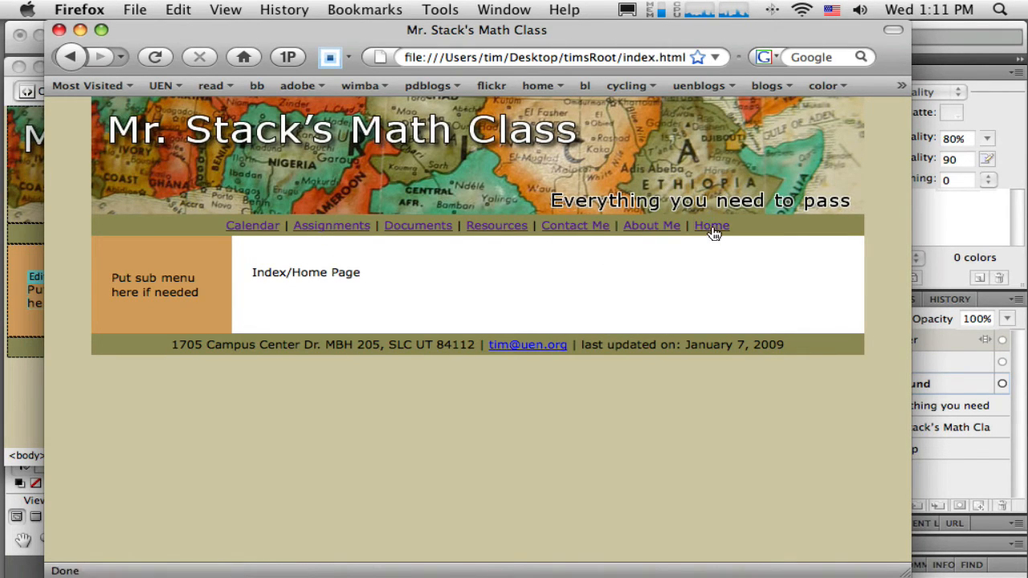
mouse_move(460, 283)
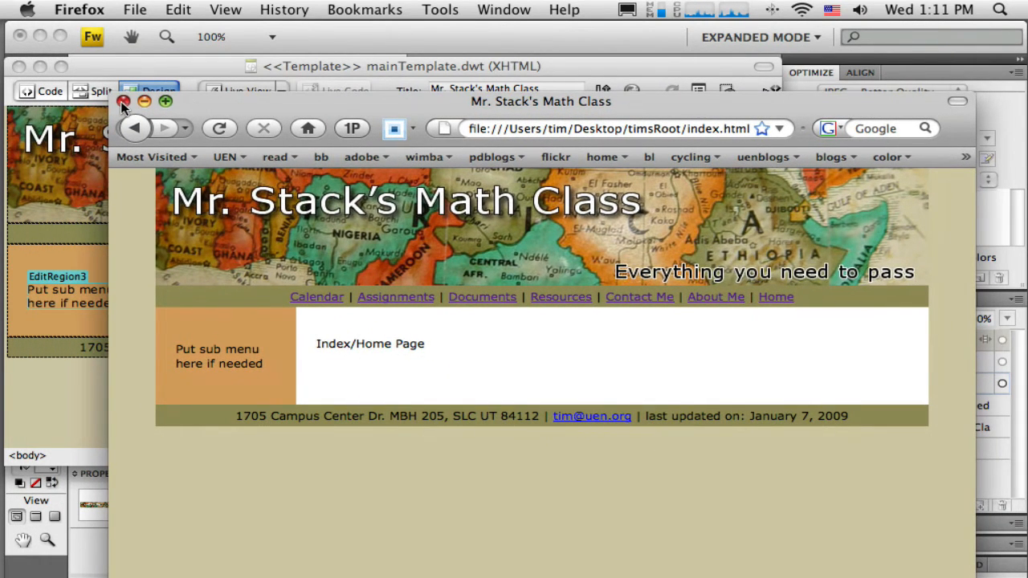
- Close the Firefox preview and connect Tim's Math Site to its remote host
left_click(124, 101)
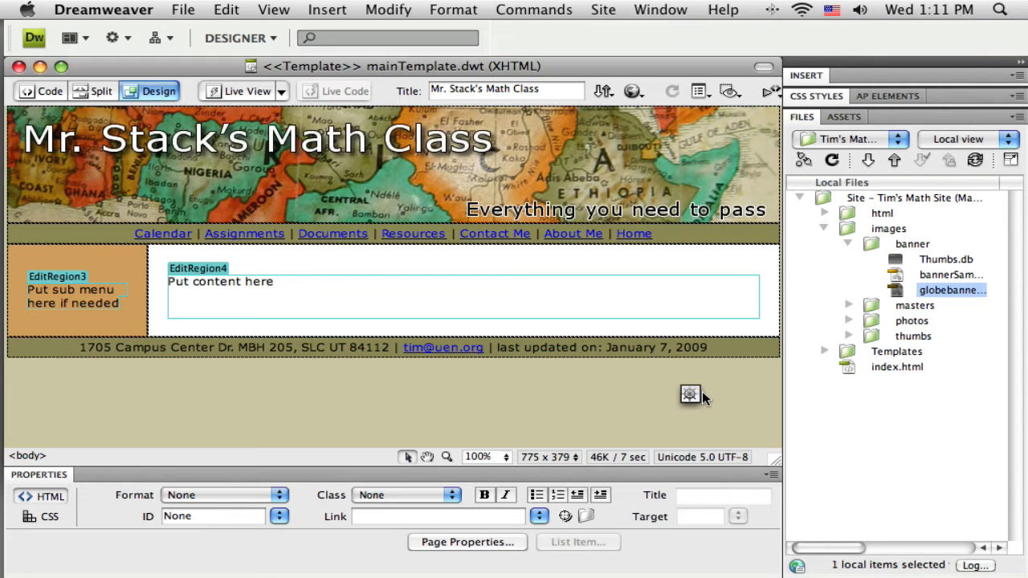
mouse_move(720, 391)
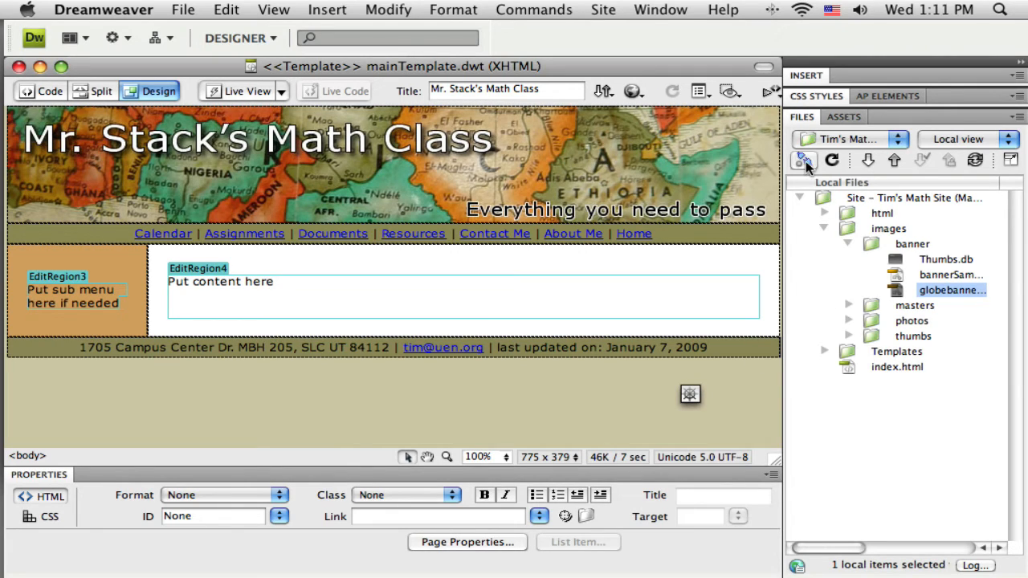
mouse_move(805, 160)
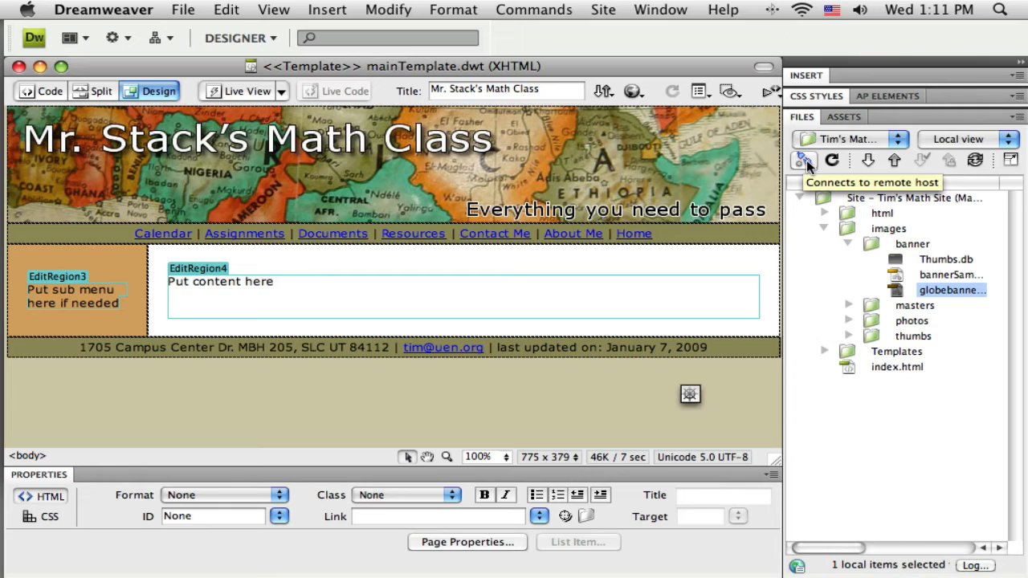
left_click(803, 161)
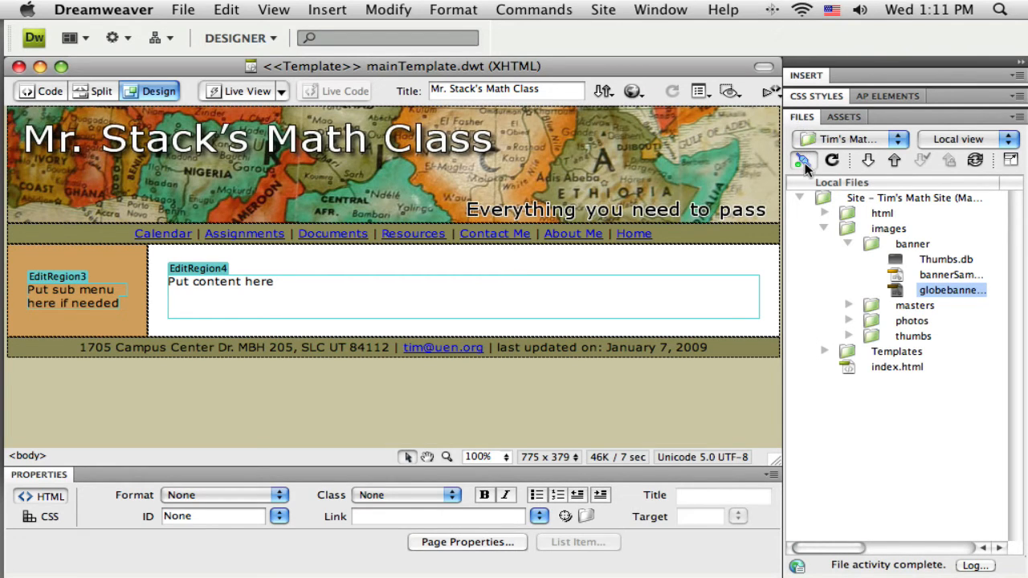
mouse_move(976, 160)
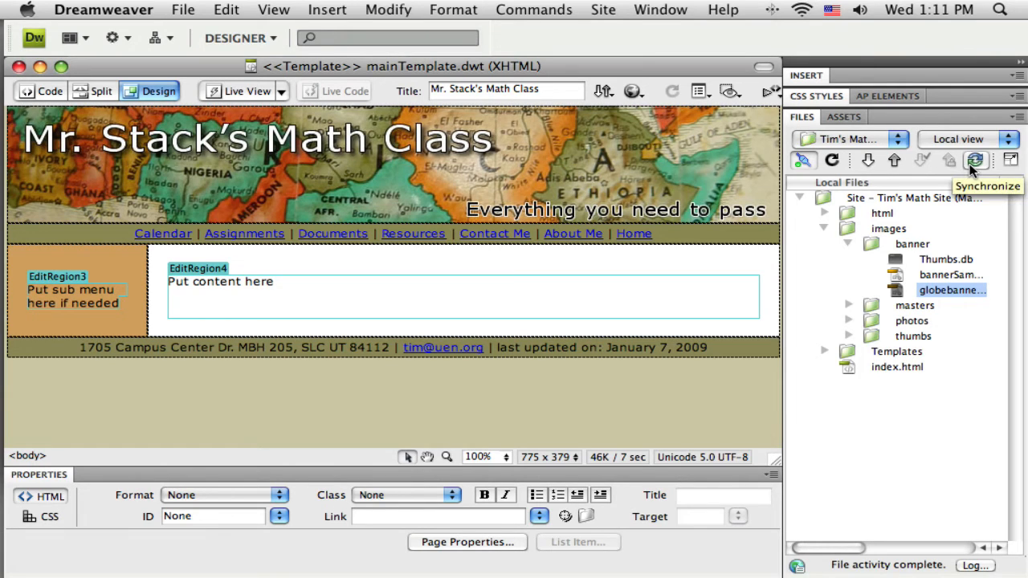
- Synchronize the entire site, confirming globebanner.jpg and .png in the Put list, and upload the ten files
left_click(976, 161)
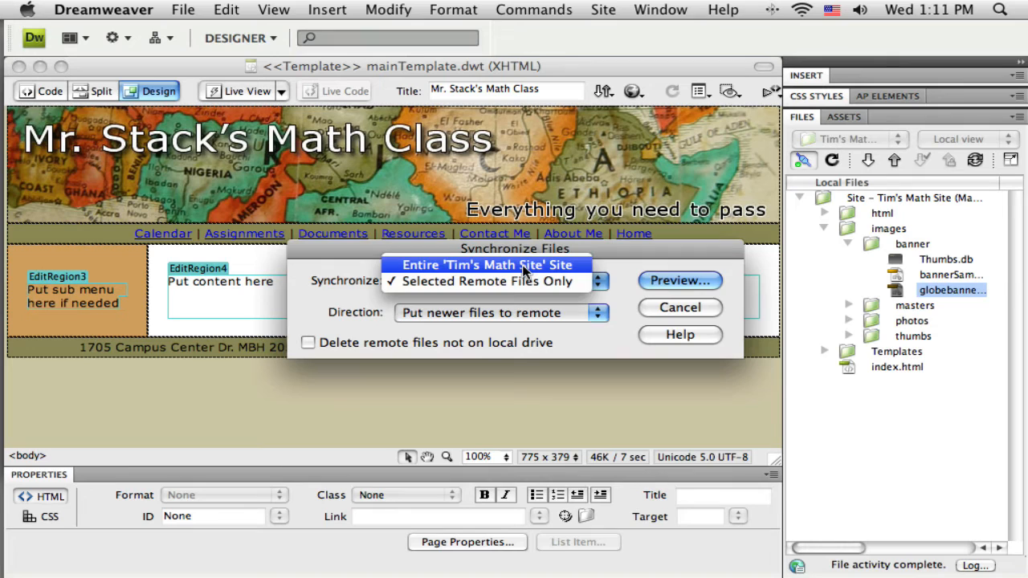
left_click(485, 264)
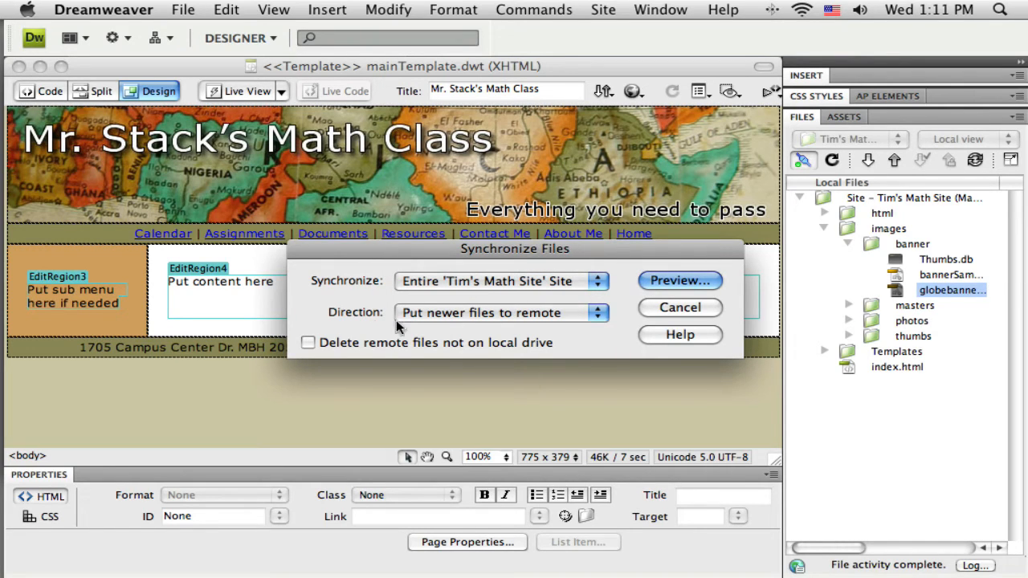
left_click(679, 280)
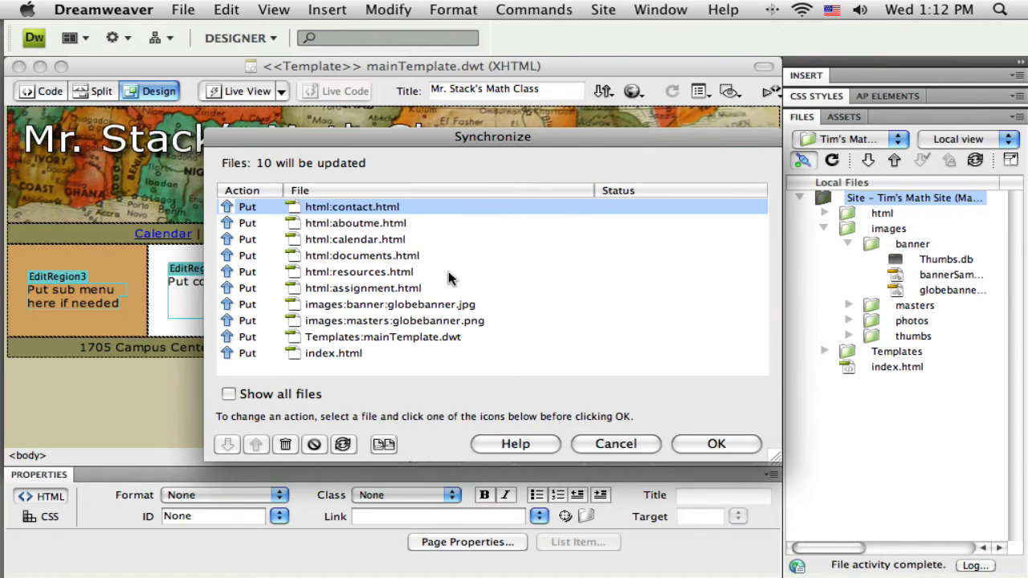
mouse_move(357, 238)
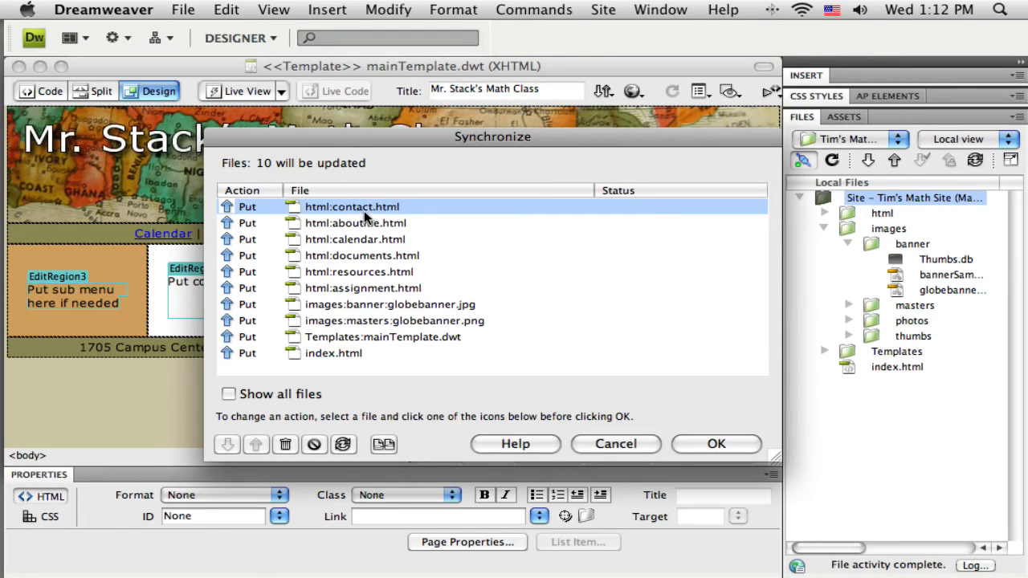
left_click(391, 303)
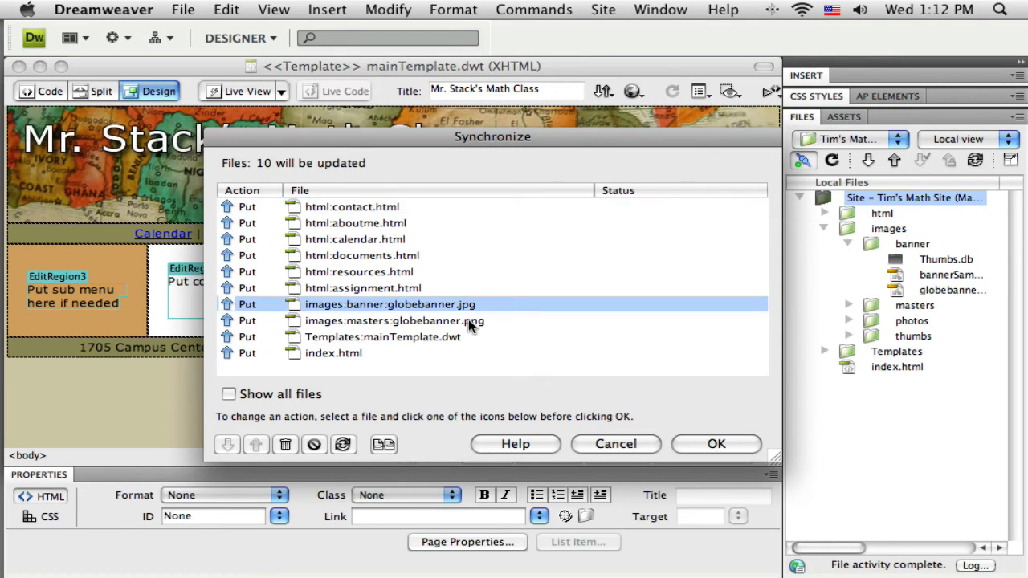
left_click(393, 321)
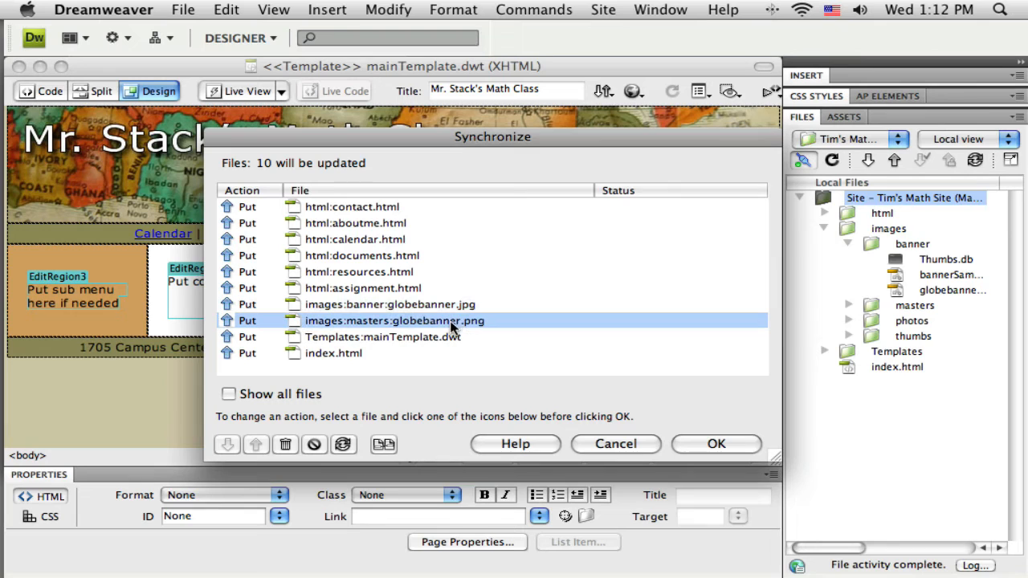
mouse_move(729, 437)
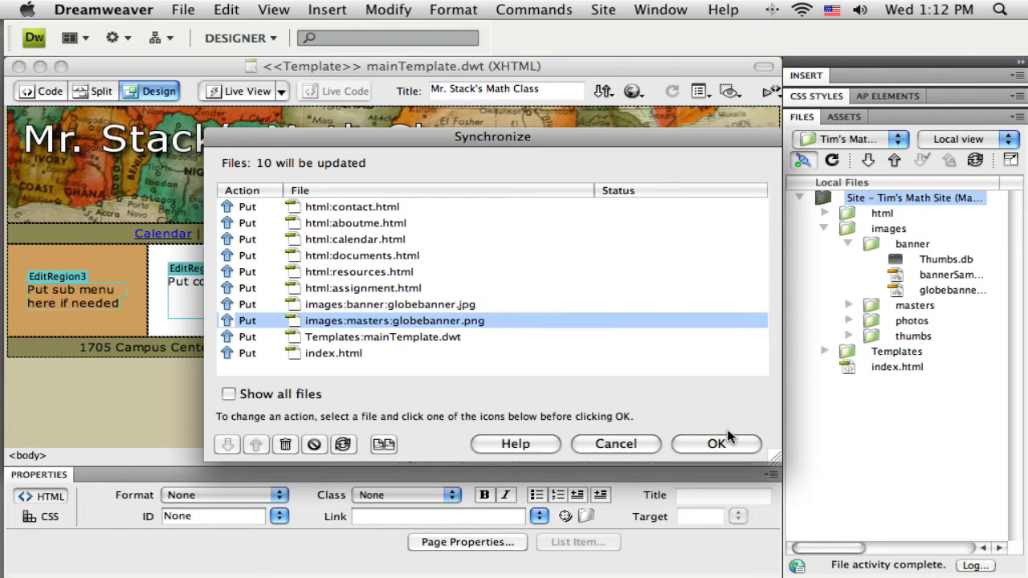
left_click(717, 443)
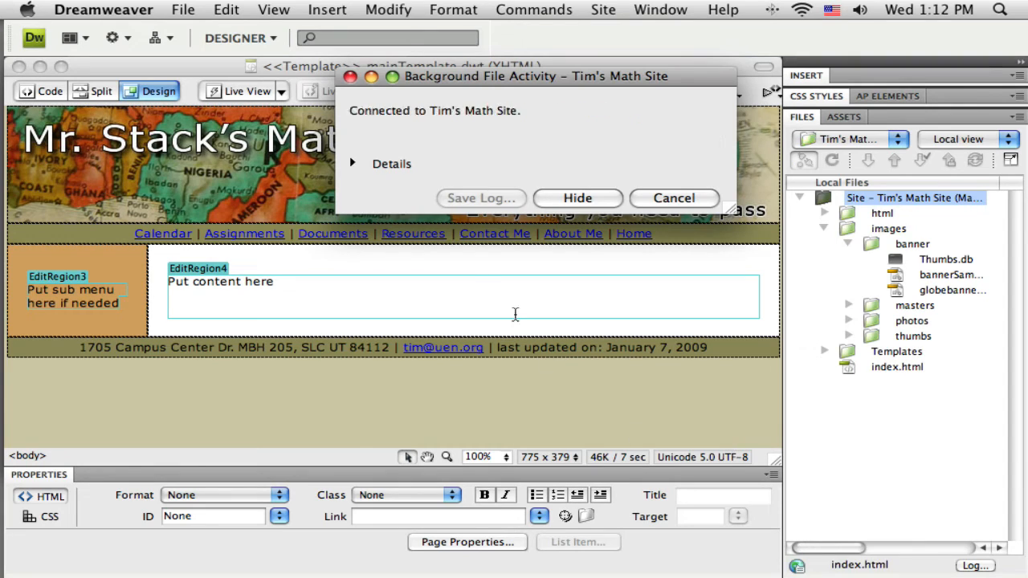
left_click(578, 198)
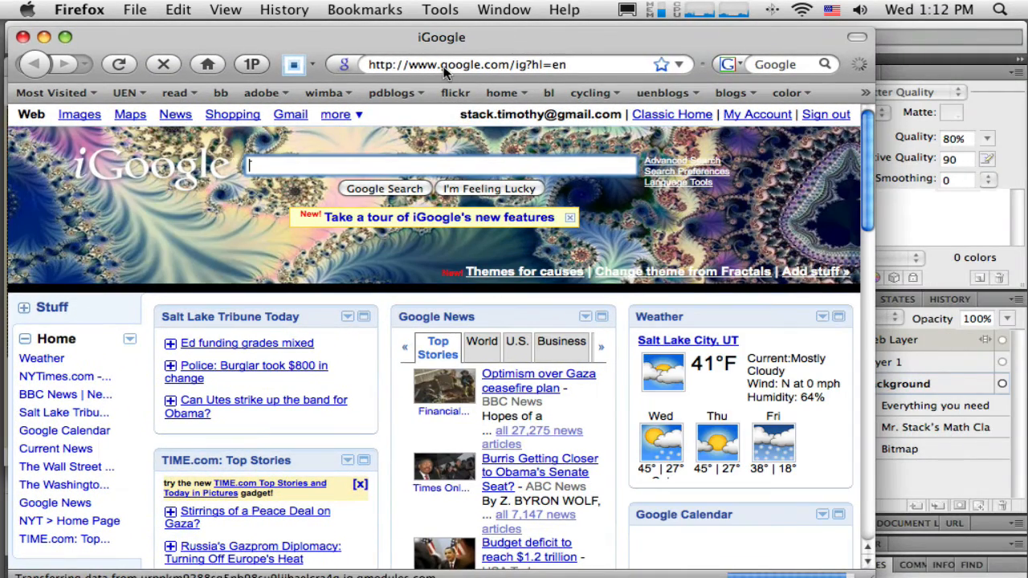
type("ww")
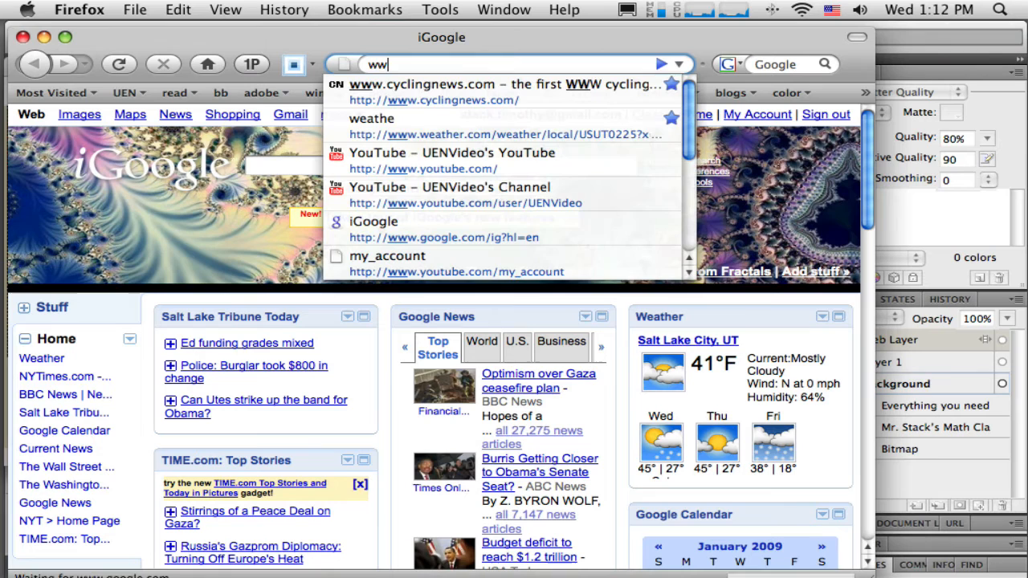
type("w.uensd")
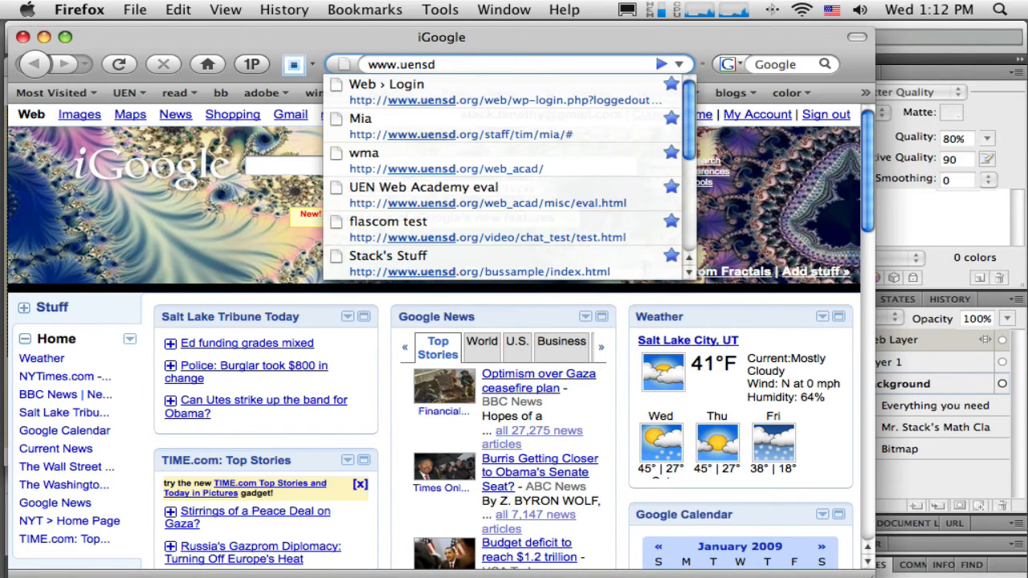
mouse_move(418, 92)
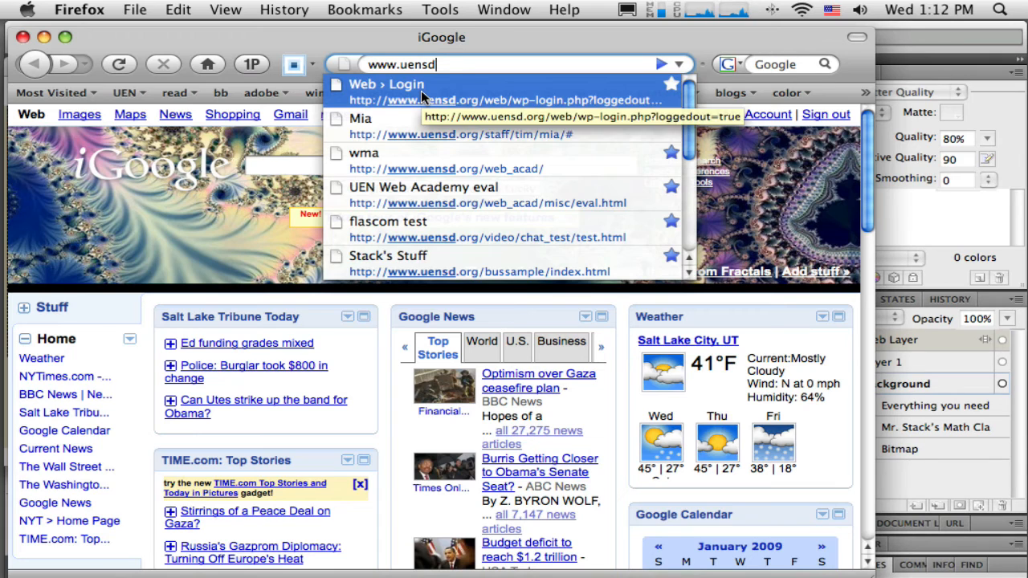
type(".org/")
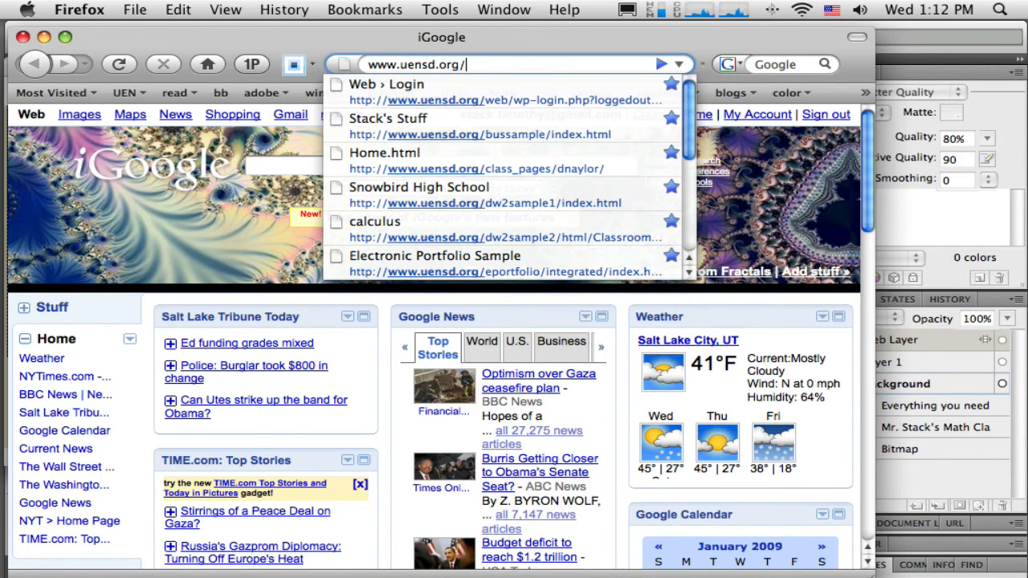
type("online")
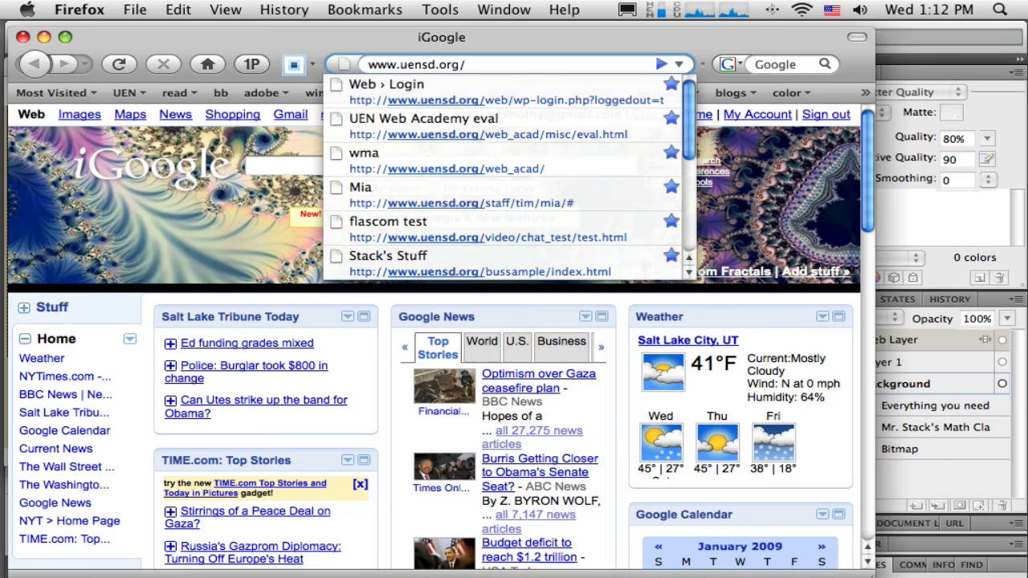
type("clas")
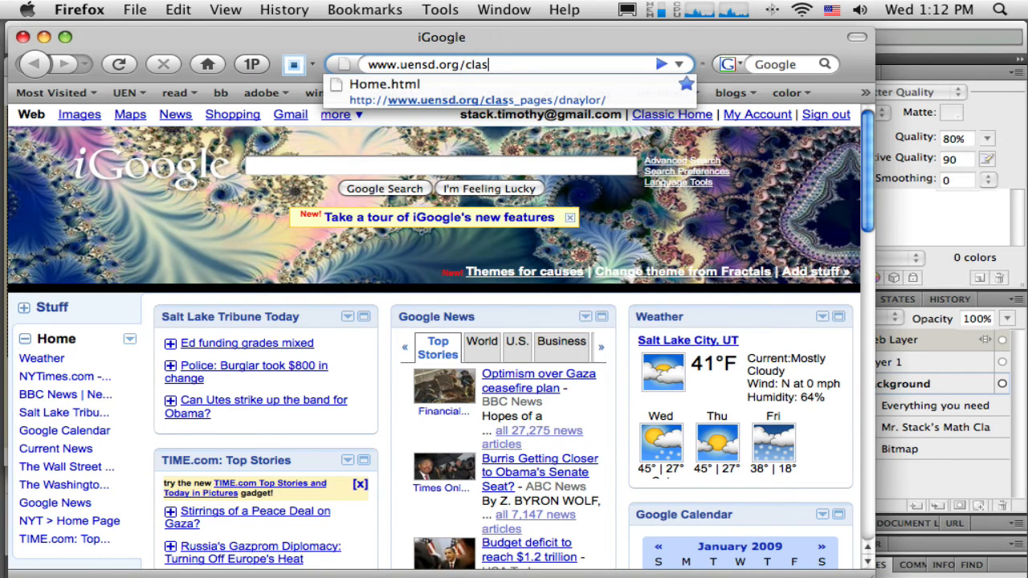
type("s_pages/")
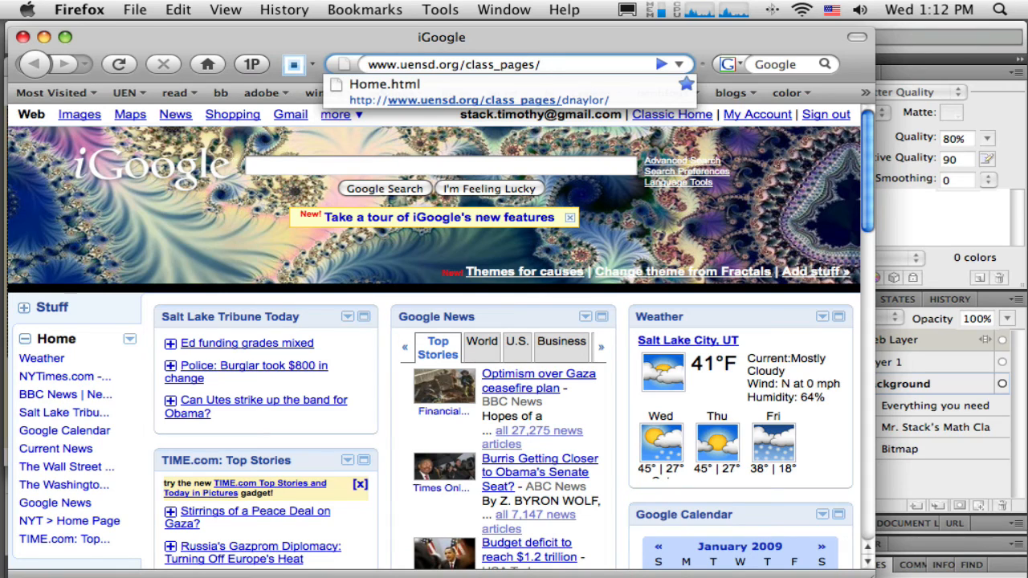
type("online/tstac")
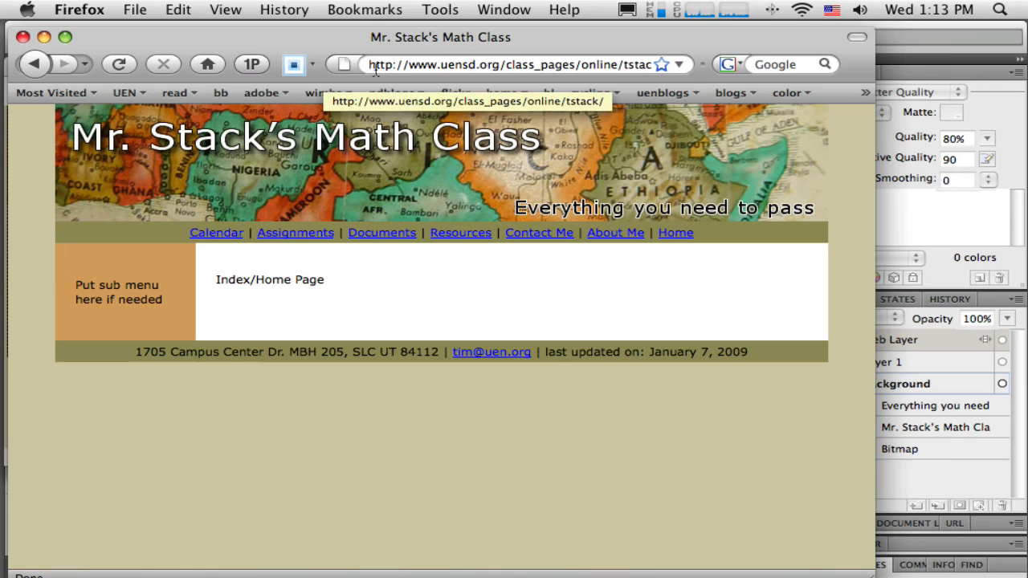
mouse_move(87, 270)
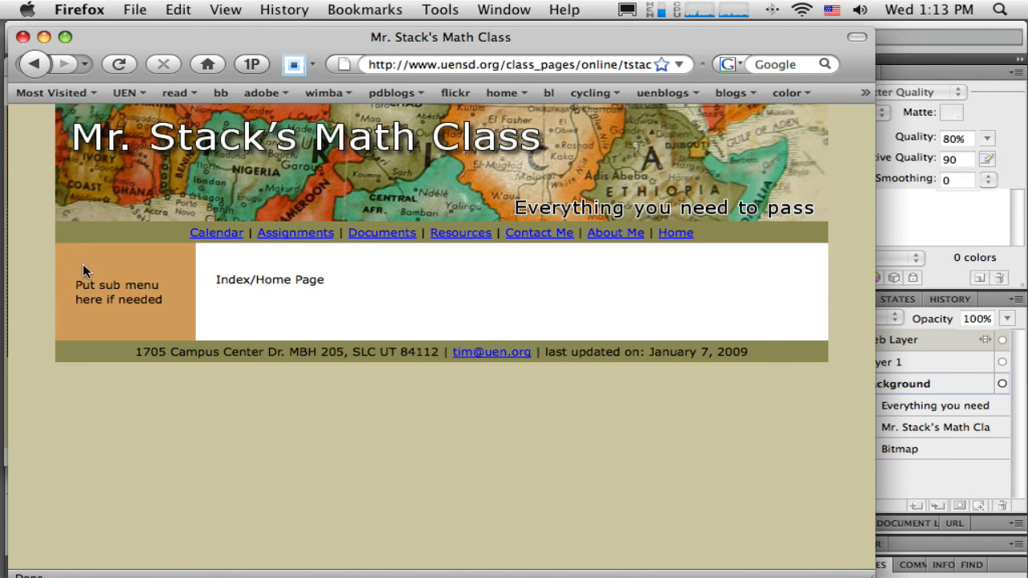
mouse_move(448, 243)
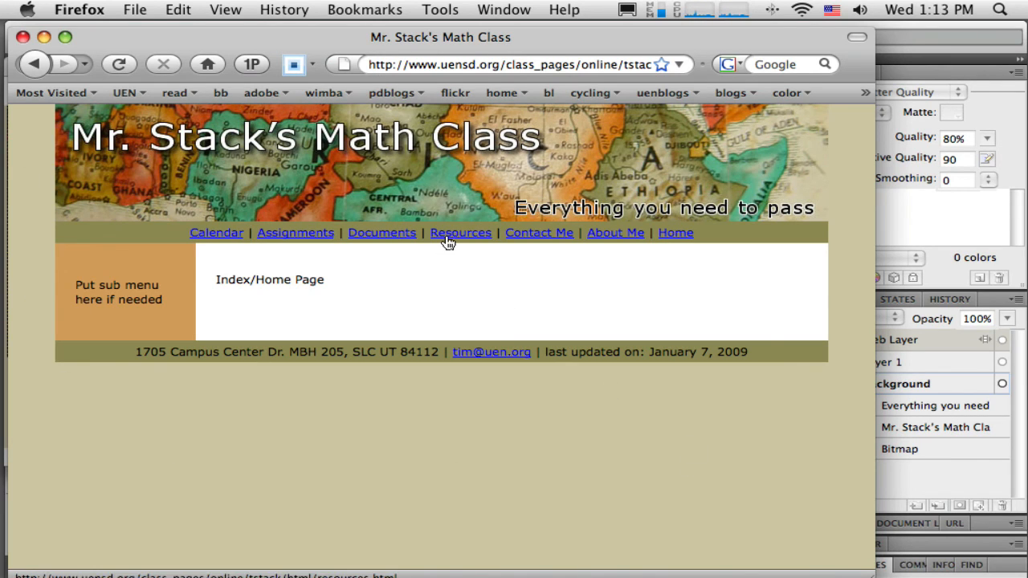
- Check the live home page's globe banner, then go to the site's Documents page
left_click(616, 233)
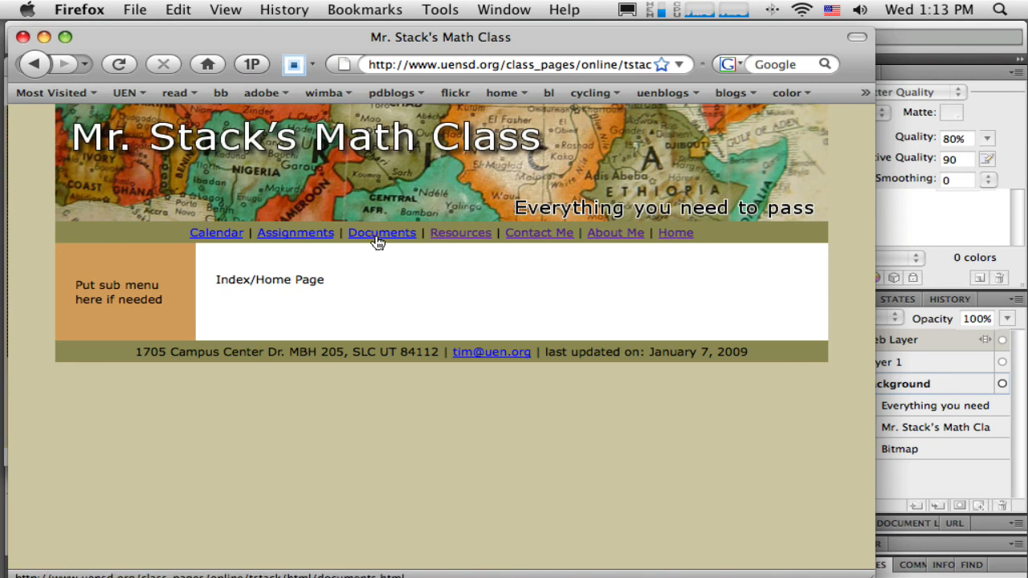
left_click(382, 233)
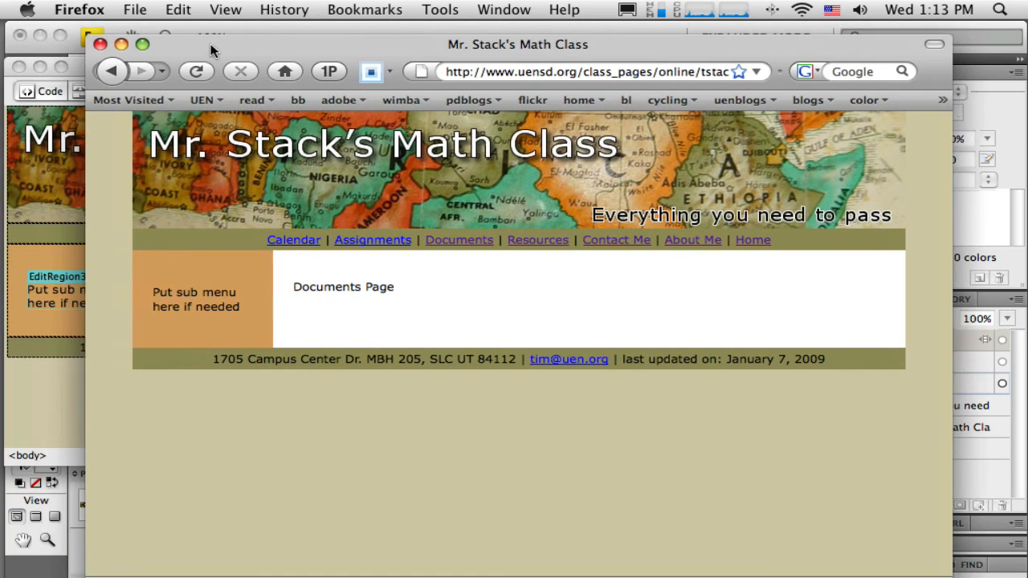